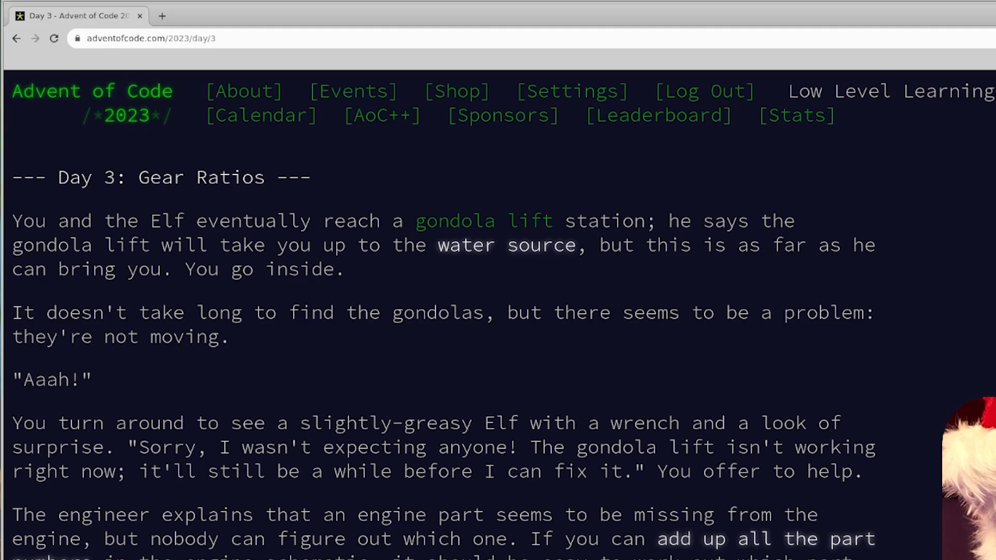
# Read through the Day 3 puzzle story, highlighting sentences about the gondolas and summing part numbers
pyautogui.moveTo(13, 221); pyautogui.dragTo(551, 221)
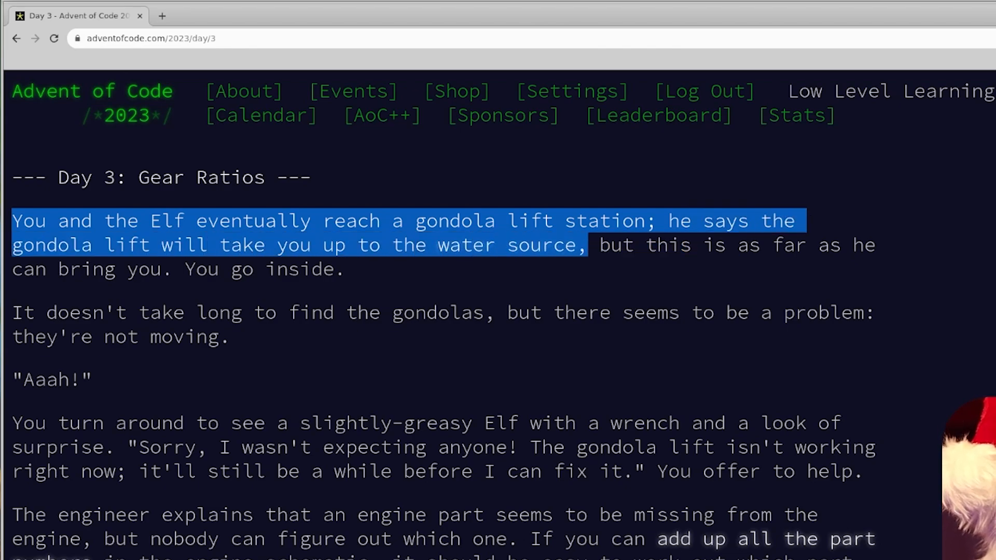
pyautogui.moveTo(588, 245); pyautogui.dragTo(333, 269)
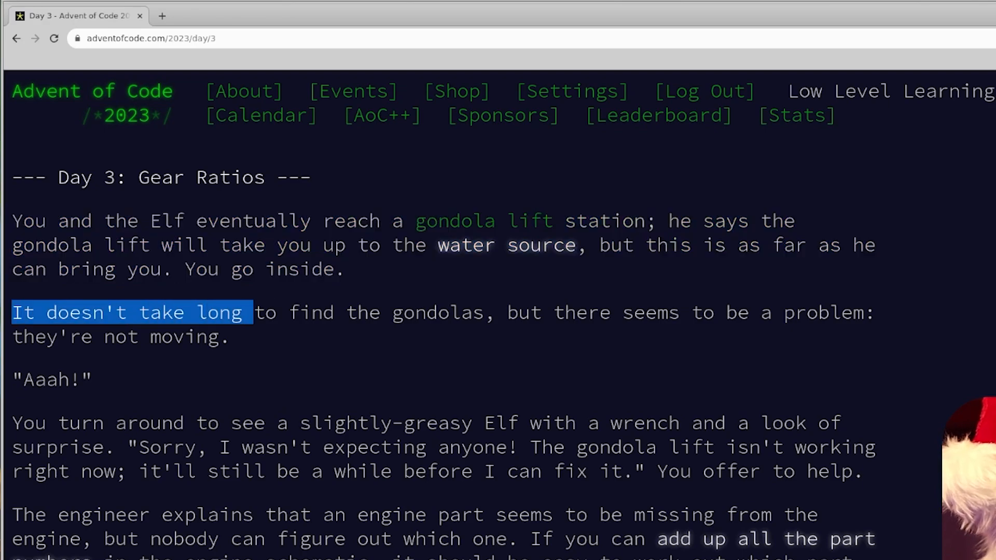
pyautogui.moveTo(253, 312); pyautogui.dragTo(807, 312)
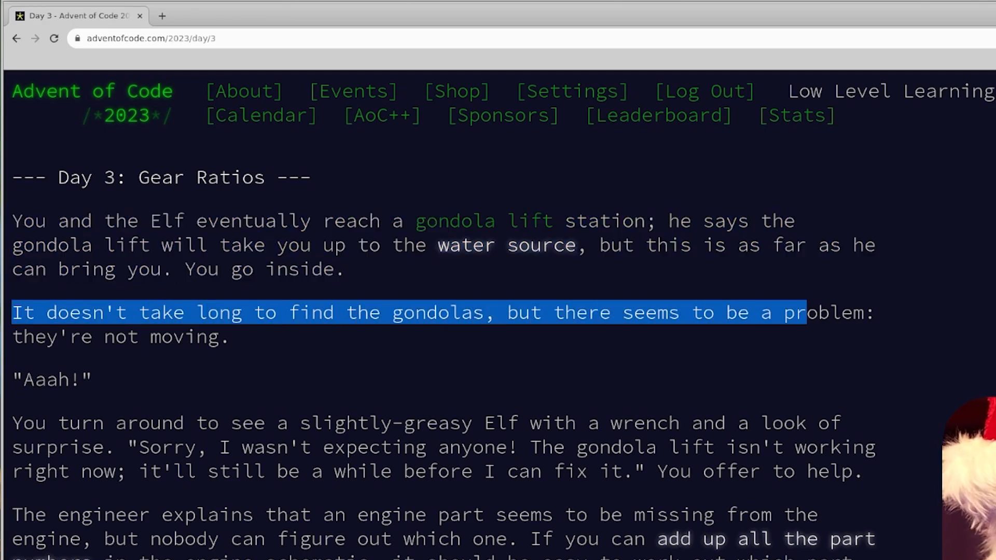
pyautogui.scroll(-3)
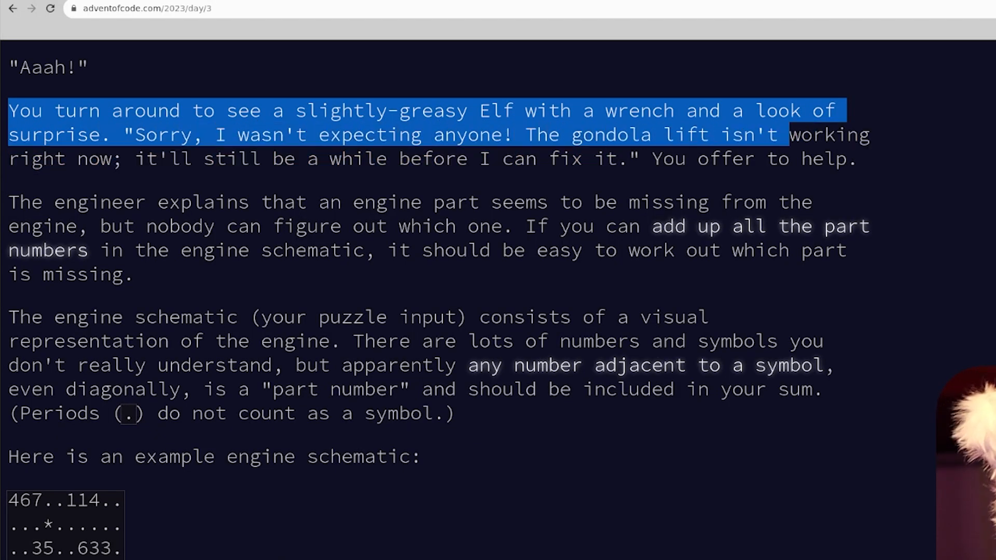
pyautogui.moveTo(135, 159); pyautogui.dragTo(697, 158)
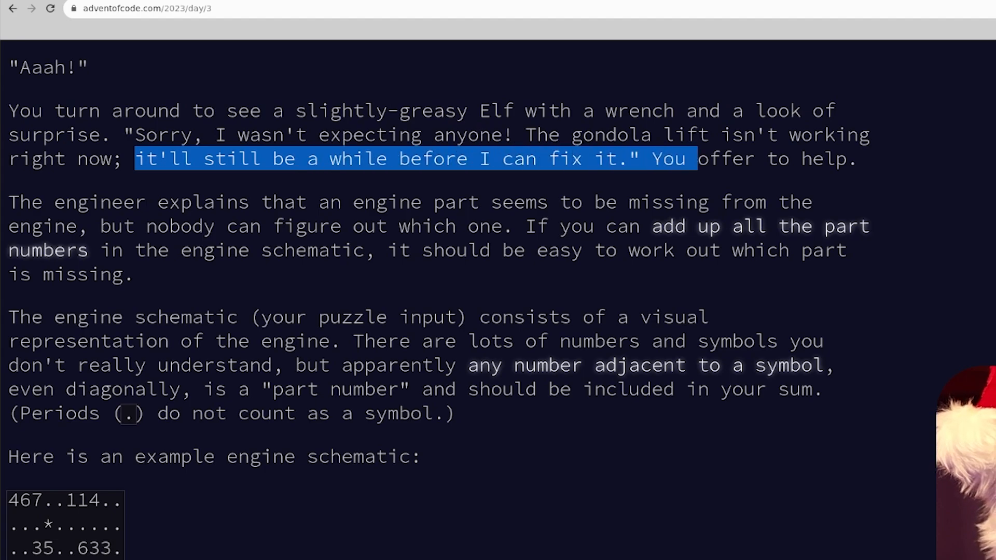
pyautogui.scroll(-3)
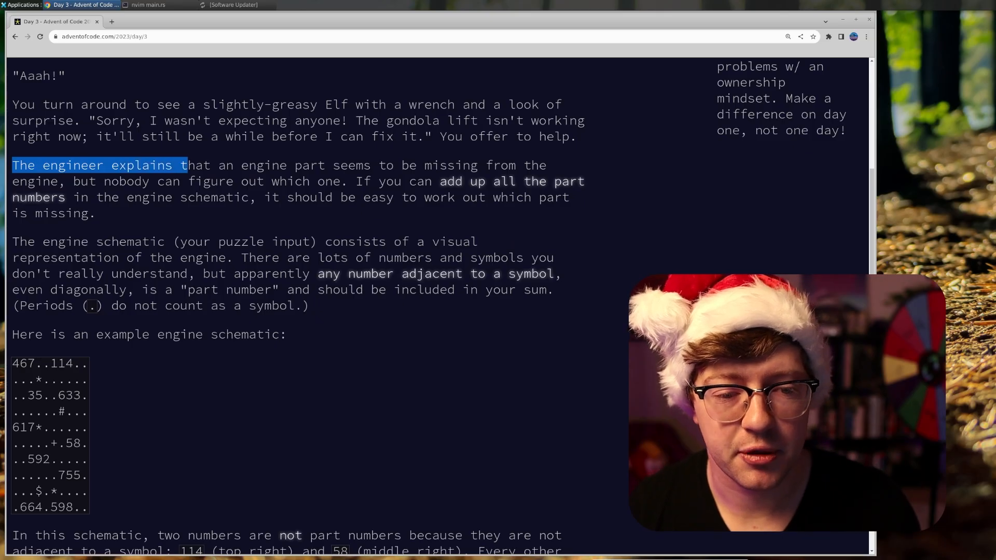
pyautogui.moveTo(184, 165); pyautogui.dragTo(90, 197)
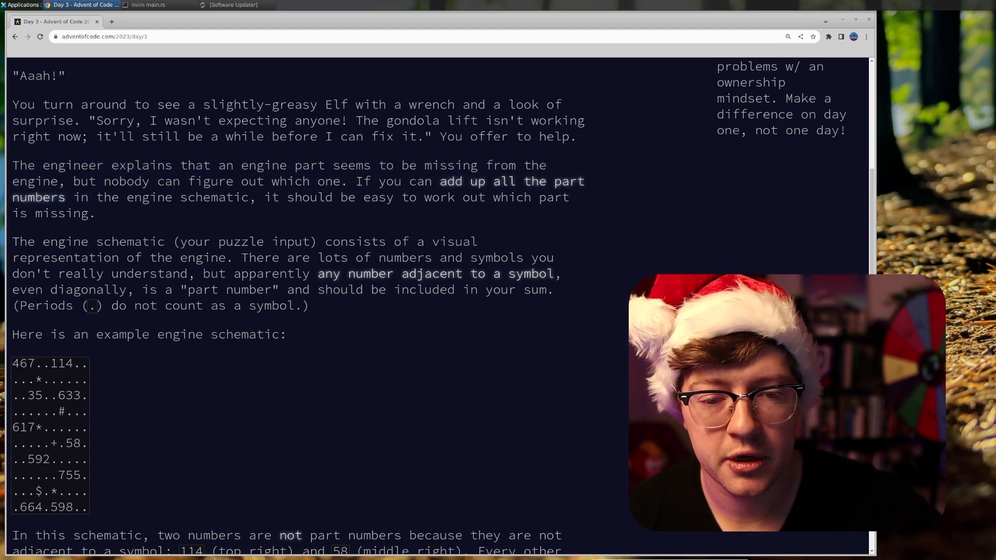
pyautogui.moveTo(356, 181); pyautogui.dragTo(96, 197)
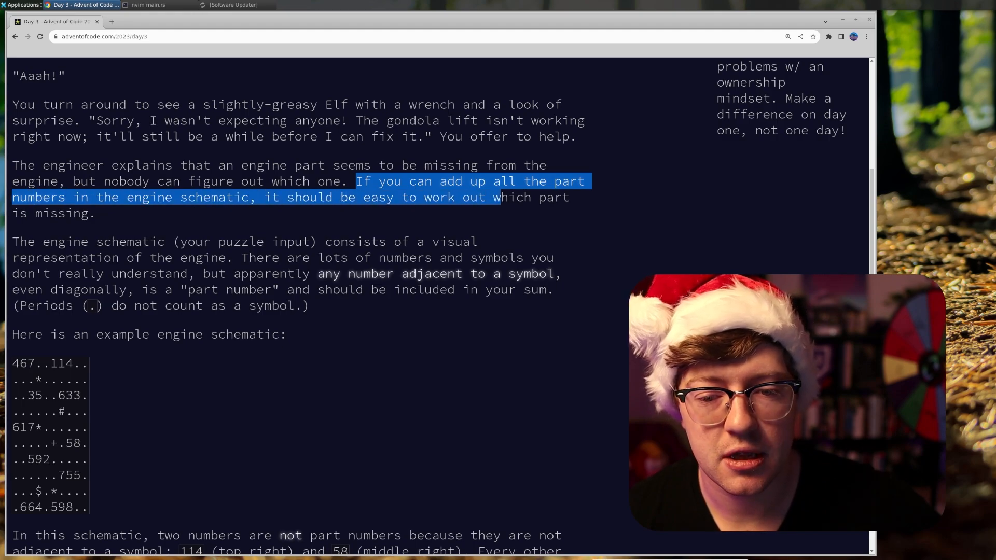
pyautogui.scroll(-3)
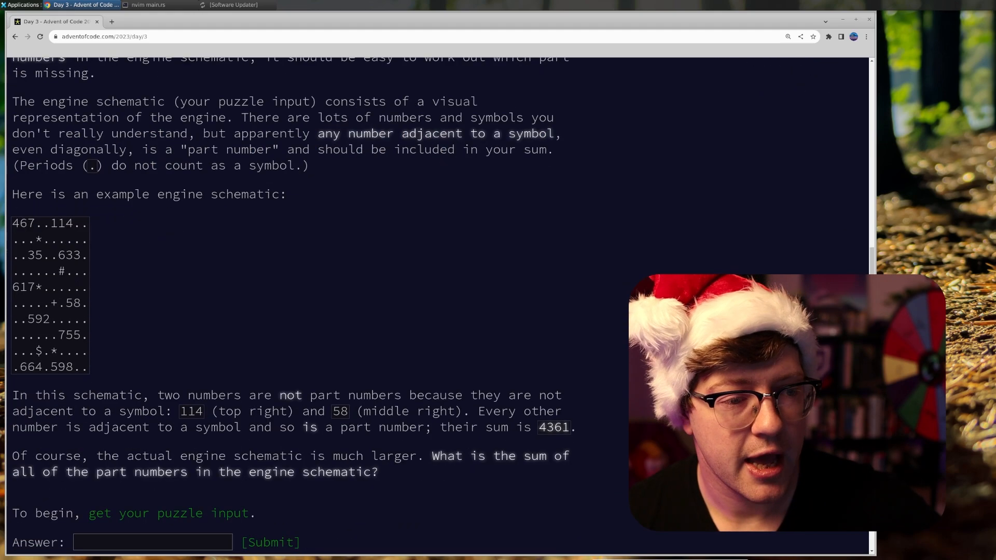
# Review the example engine schematic before switching to main.rs to begin the File::open line
pyautogui.moveTo(13, 101); pyautogui.dragTo(446, 101)
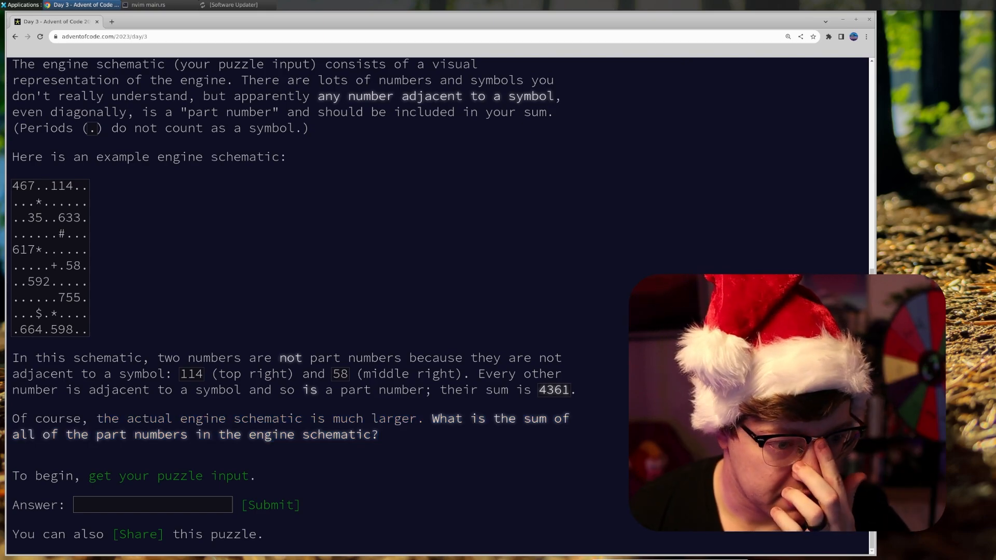
pyautogui.moveTo(12, 185); pyautogui.dragTo(89, 330)
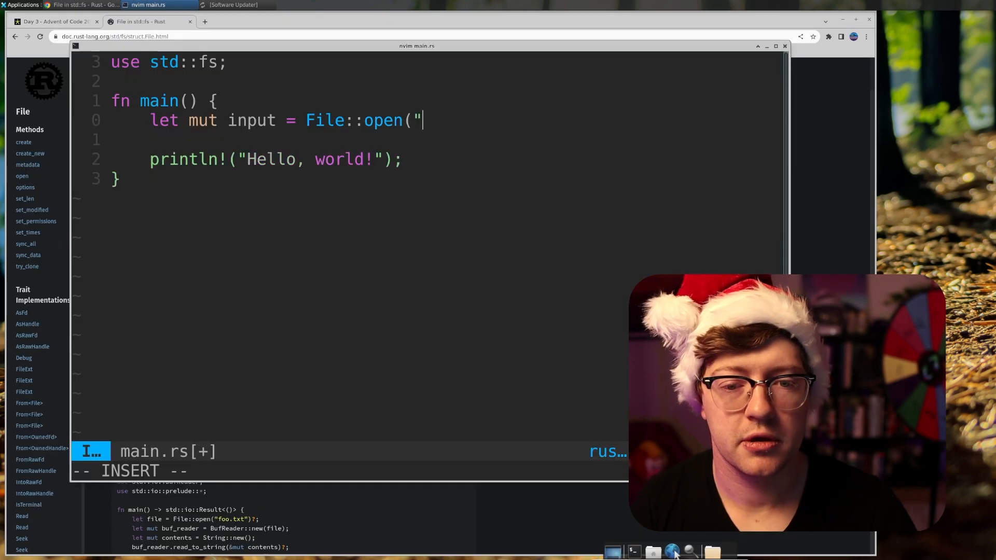
# Complete the call as File::open("sample.txt"); and return to the puzzle's example schematic
pyautogui.write('sample.txt");')
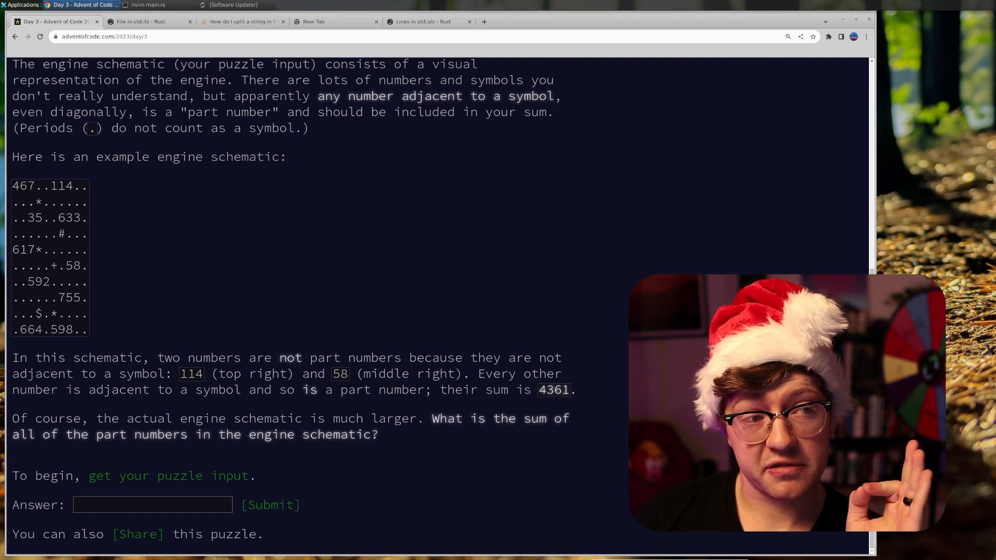
pyautogui.doubleClick(24, 186)
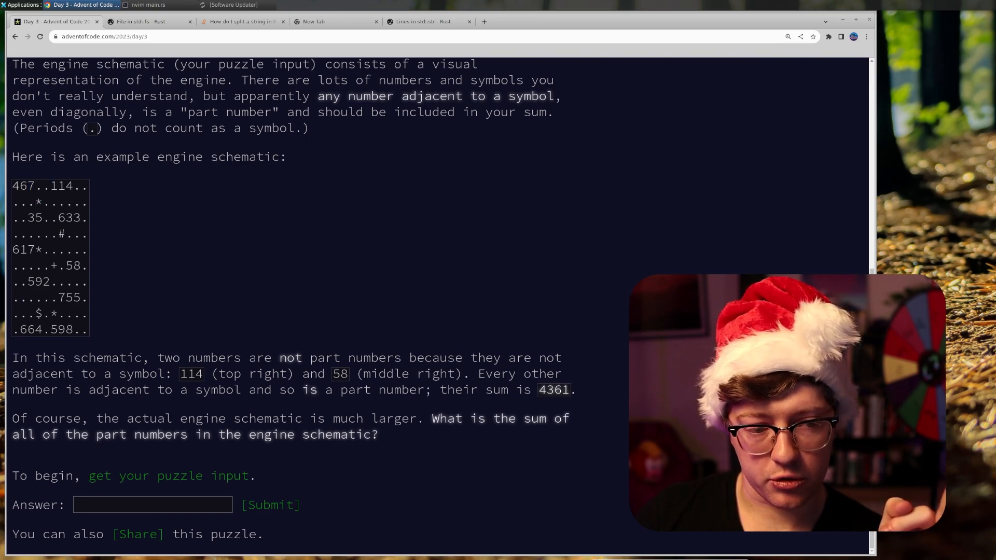
# Define struct Number { num: i32, x, y } and declare let found: Vec<Number> in main.rs
pyautogui.click(147, 5)
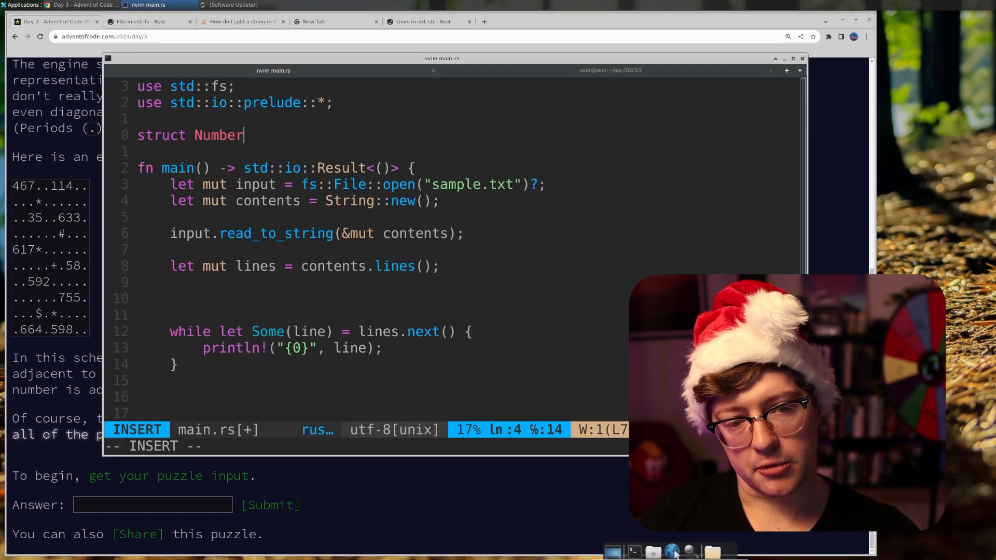
pyautogui.write('{ num: i32, x:')
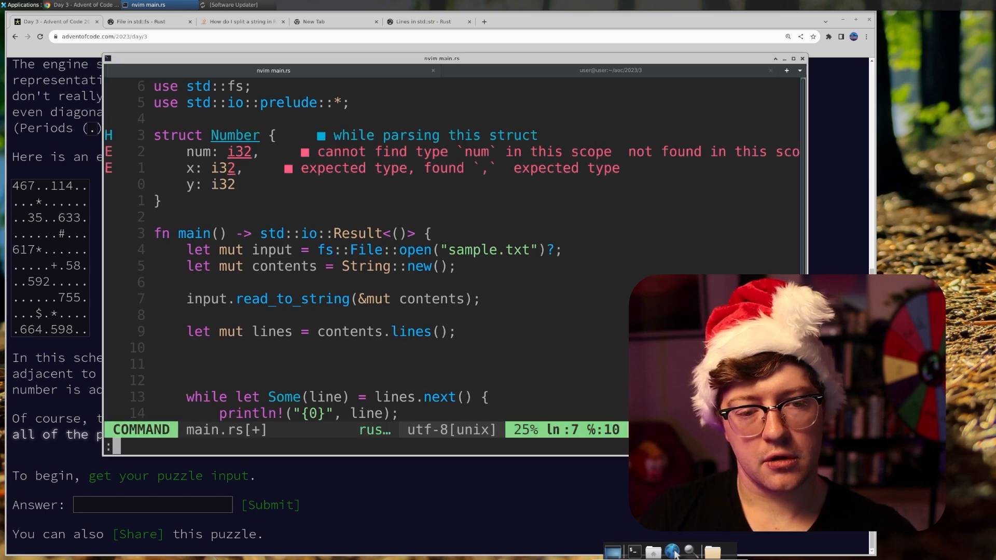
pyautogui.write('let found: Vec<S = Vec::new();')
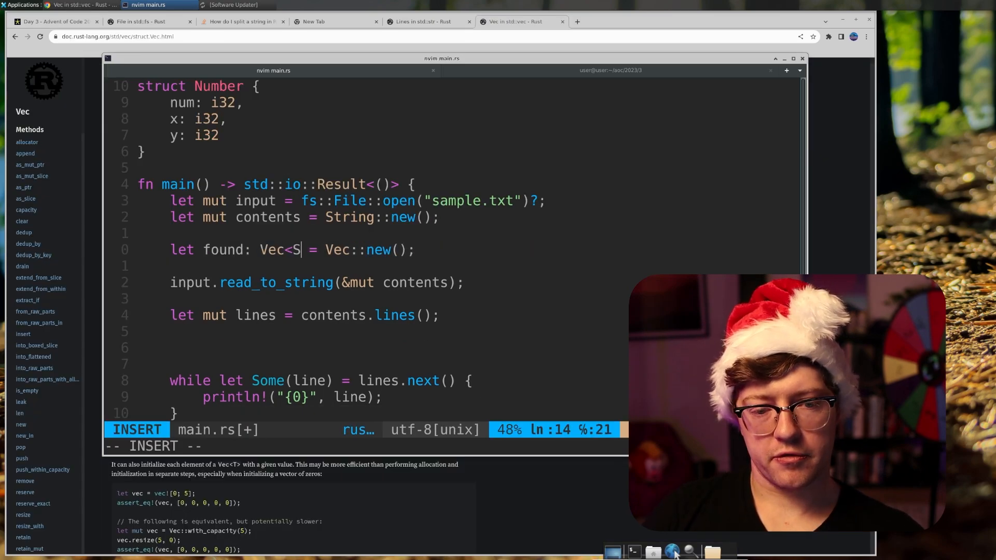
pyautogui.write('umber>')
pyautogui.write('for (i, c')
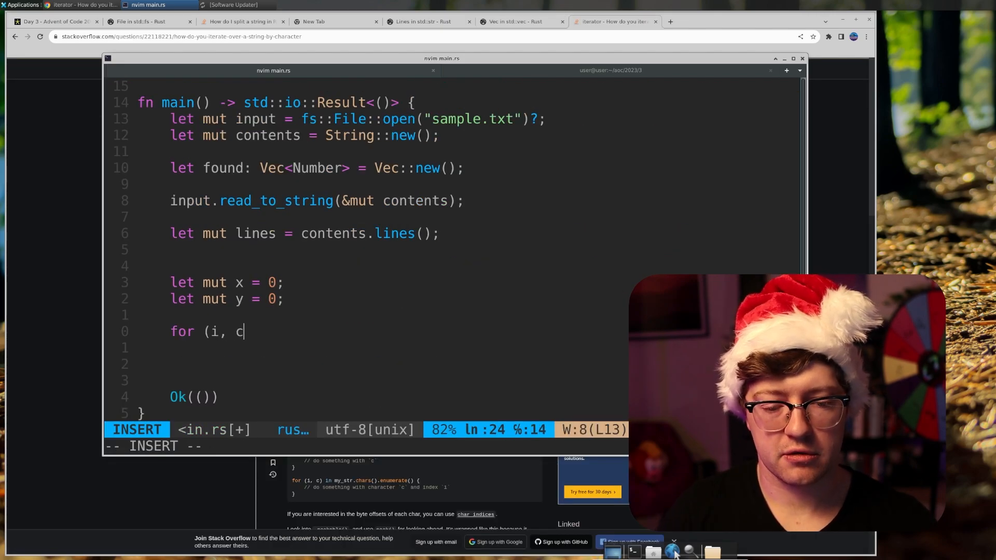
# Add nested loops over lines.enumerate() and line.chars().enumerate() with y and x indices, and save
pyautogui.write(') in lines.enumerate() {')
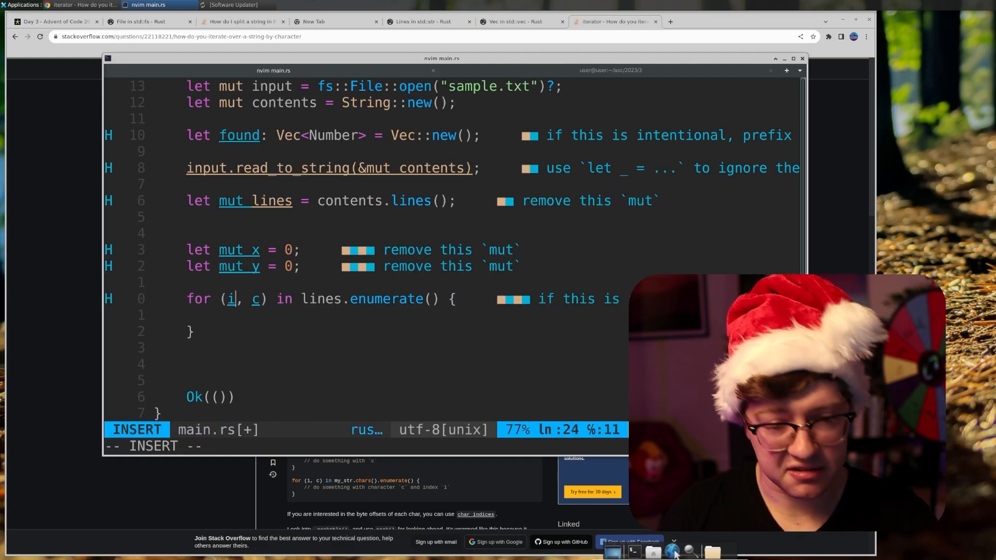
pyautogui.write('k')
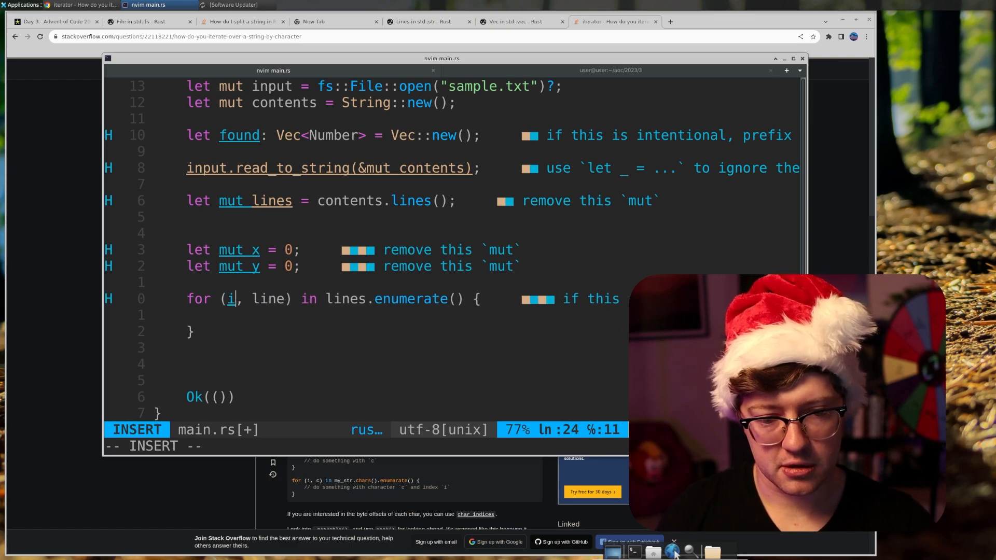
pyautogui.write('for (xc')
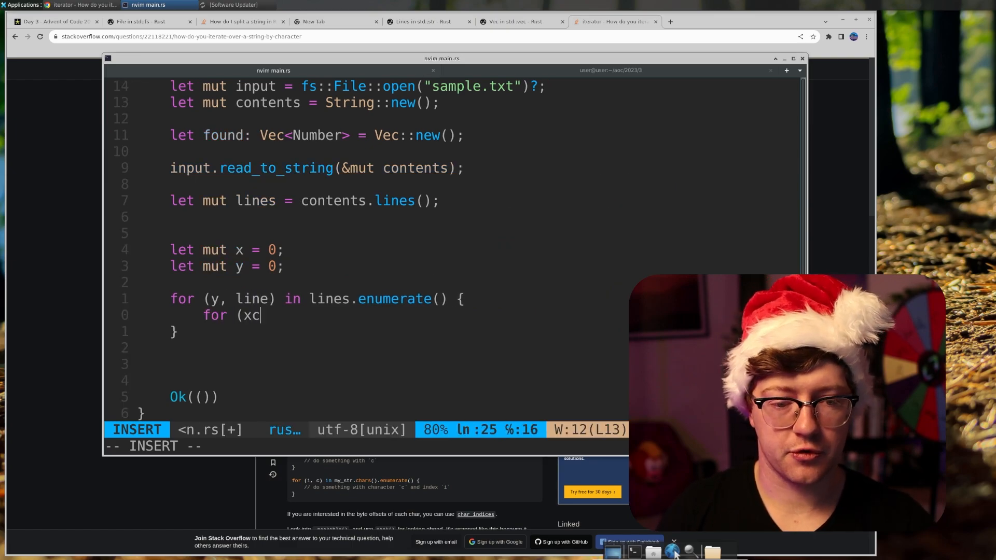
pyautogui.write(', c)')
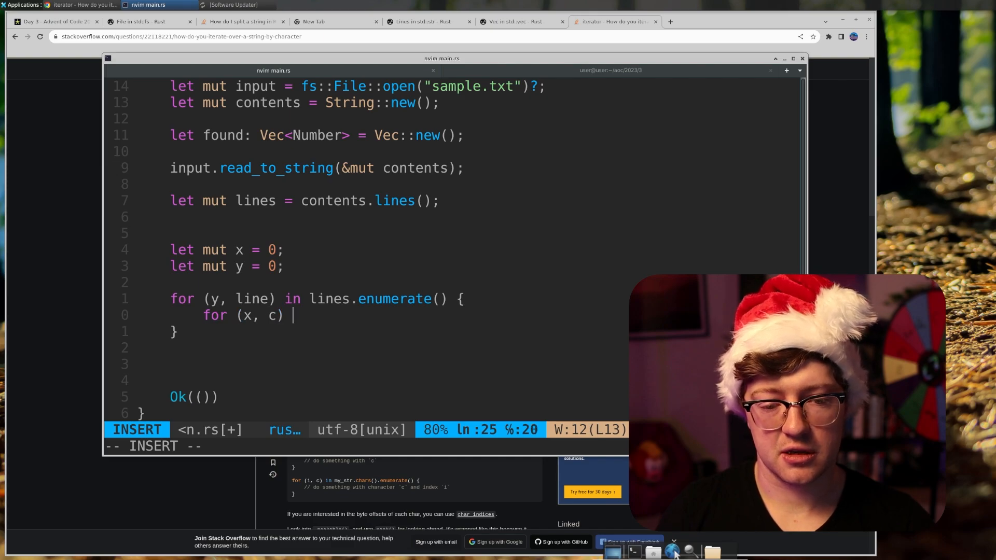
pyautogui.write('in line.')
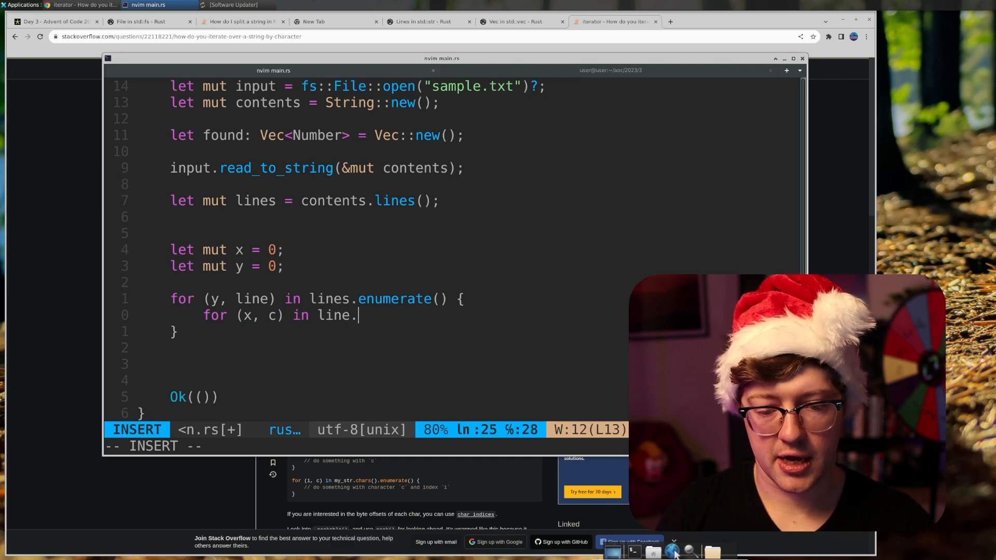
pyautogui.write('chars().en')
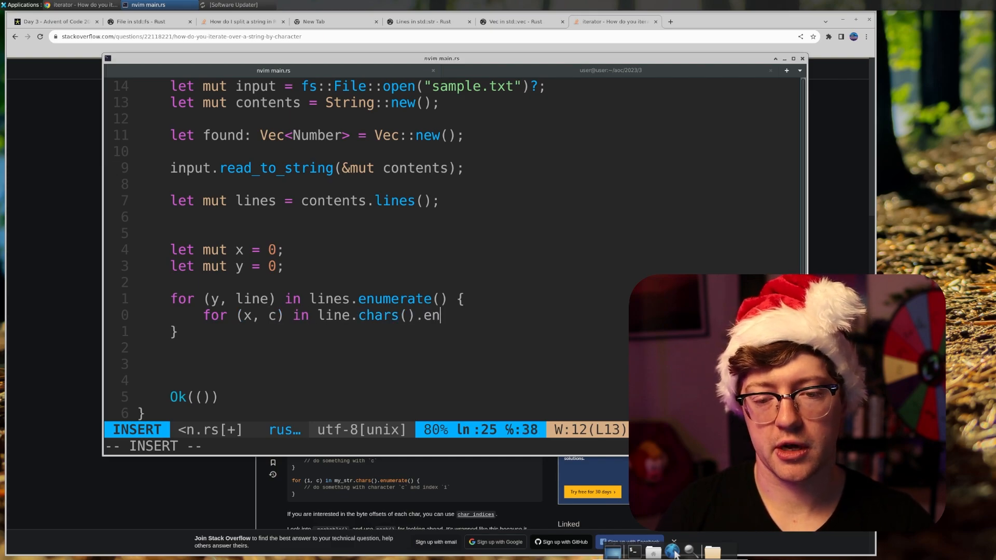
pyautogui.write('umerate() {')
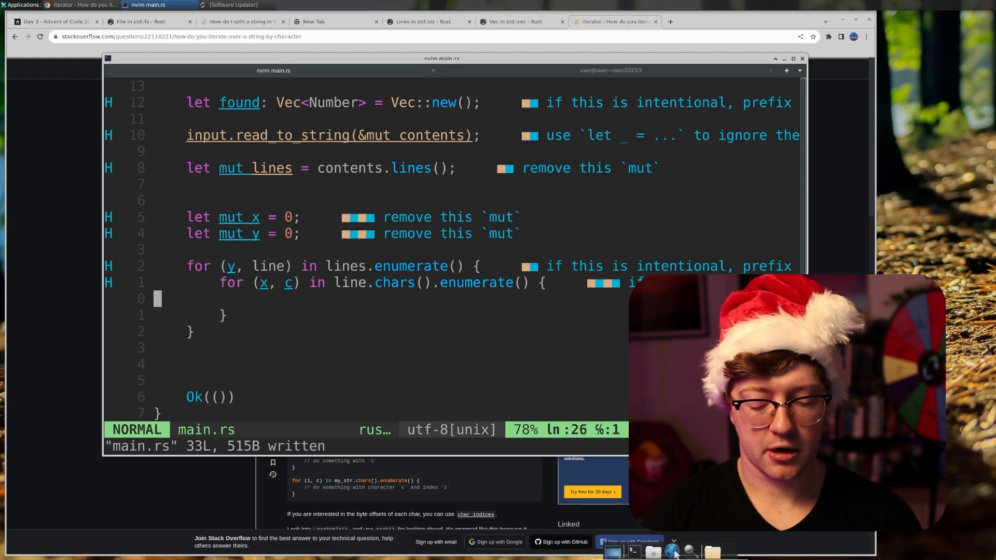
# Inside the while loop, slice subline = &line[..], print it, and add if let Some(num) = subline.parse_int<i32>()
pyautogui.write('println!("{0},{1} {2}", x, y, c);')
pyautogui.write('let sub')
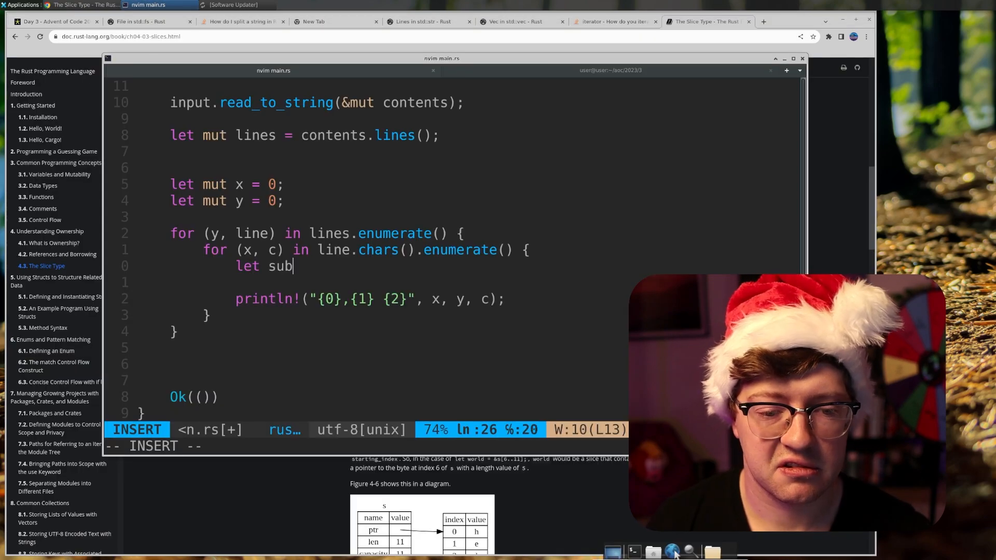
pyautogui.write('line = &')
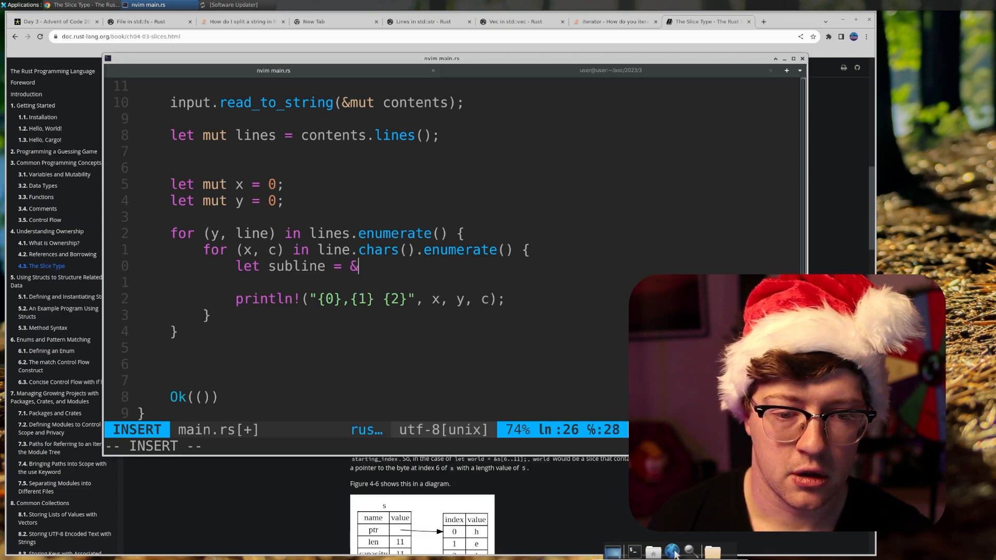
pyautogui.write('line[0..];')
pyautogui.write('if let So')
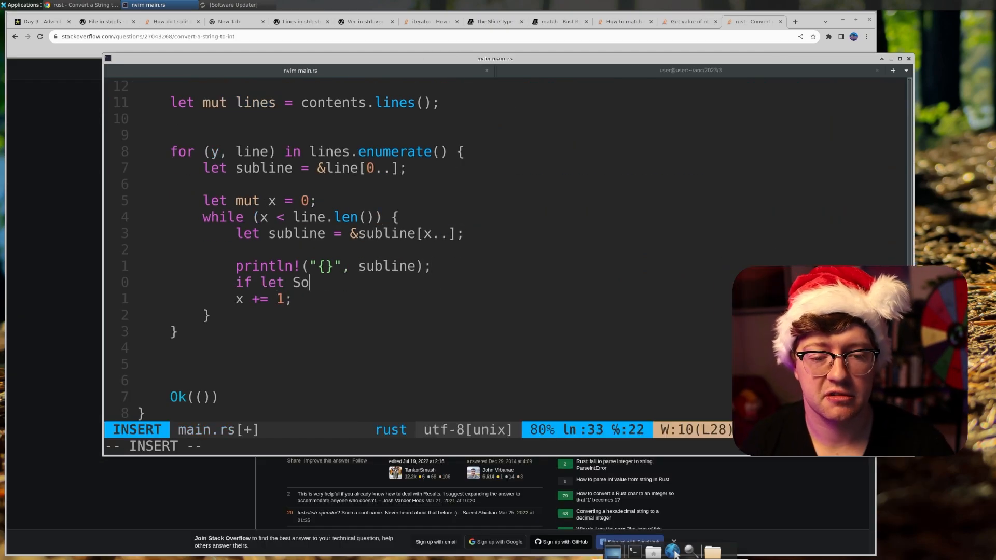
pyautogui.write('me(num) = s')
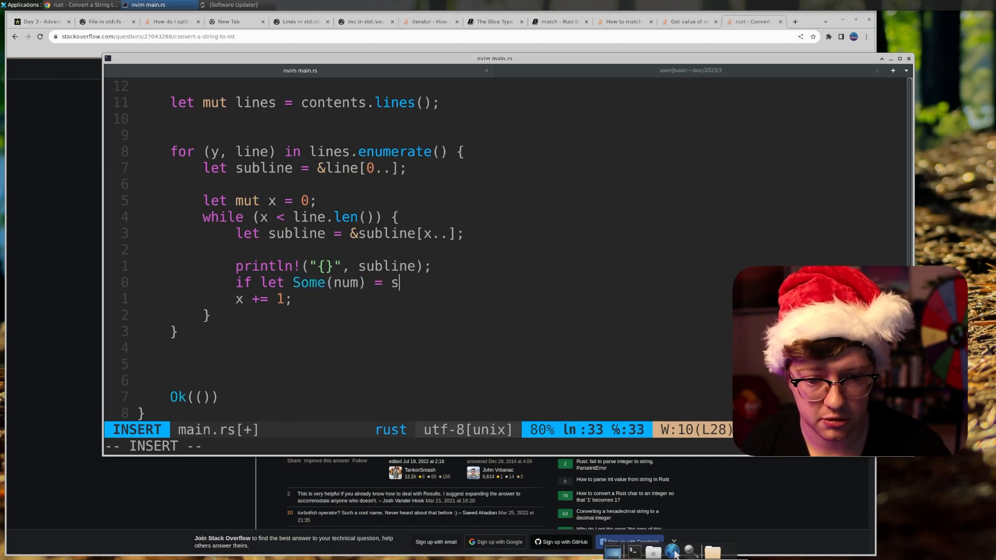
pyautogui.write('ubline.parse_9i')
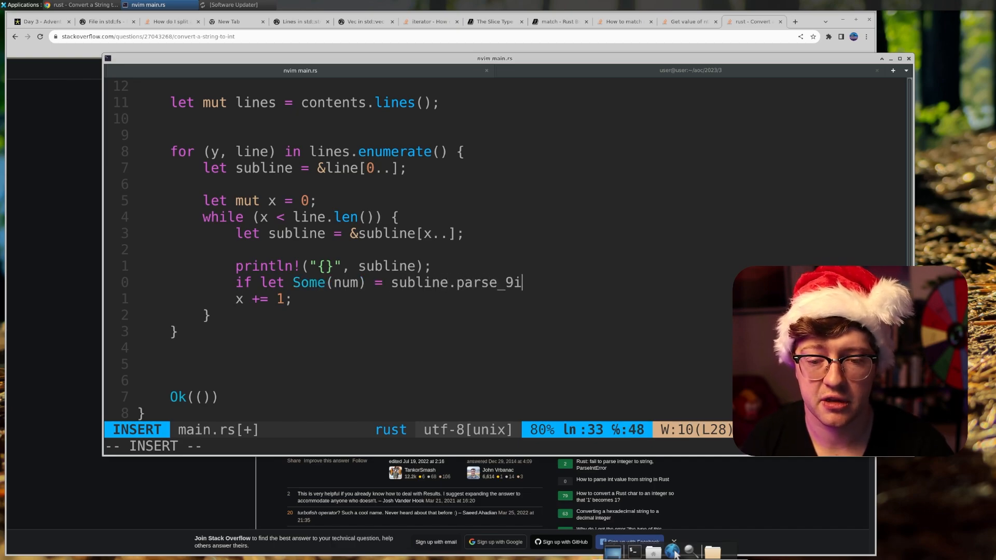
pyautogui.write('nt<i32)')
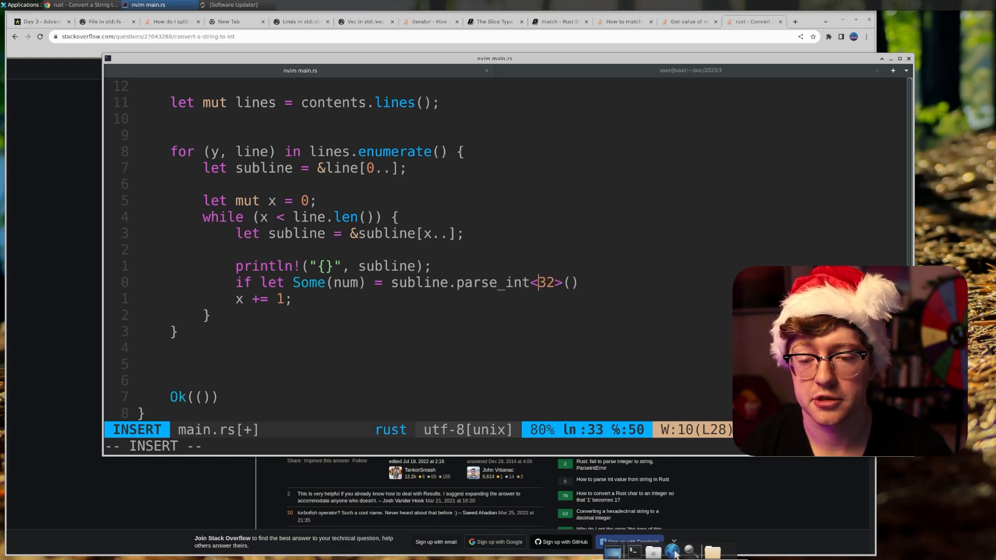
# Replace x with lx/rx indices, nest a while (rx > lx) loop parsing subline[lx..rx], and print 'Found digit'
pyautogui.press('Escape')
pyautogui.write('let mut rx =')
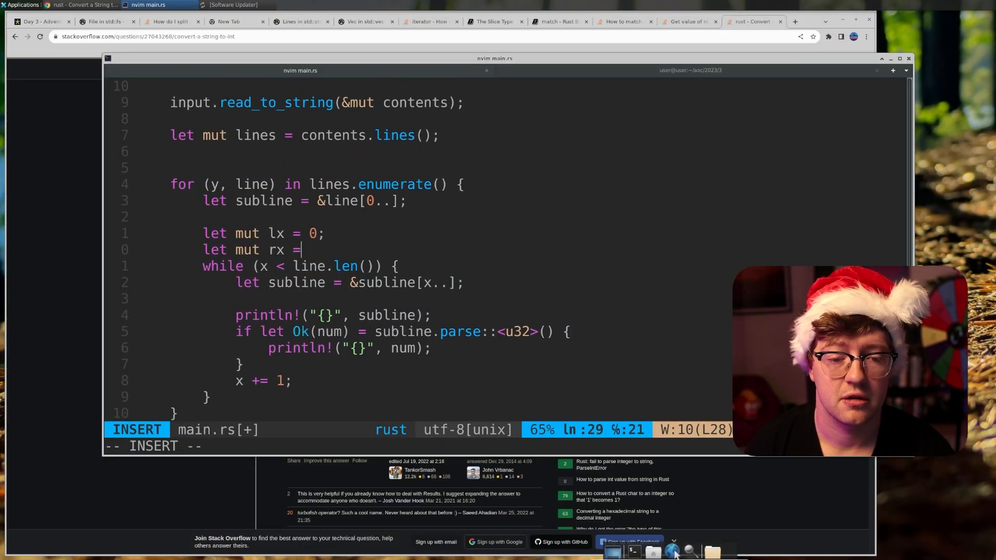
pyautogui.write('len.i')
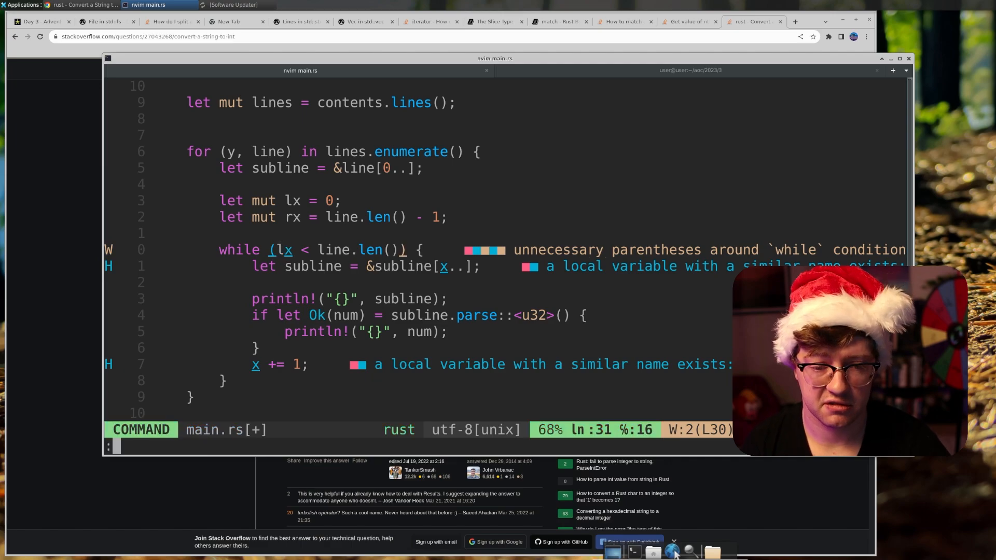
pyautogui.press('i')
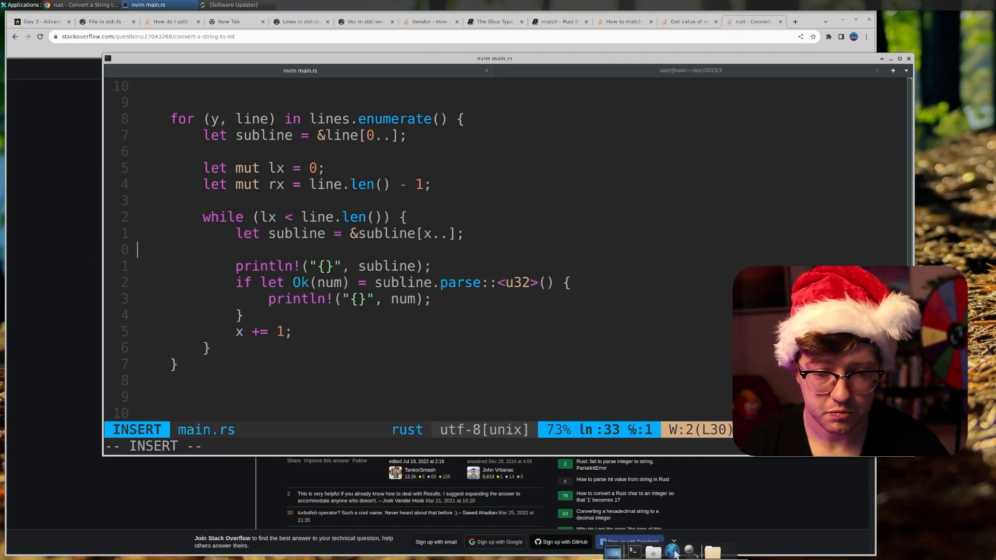
pyautogui.write('while(')
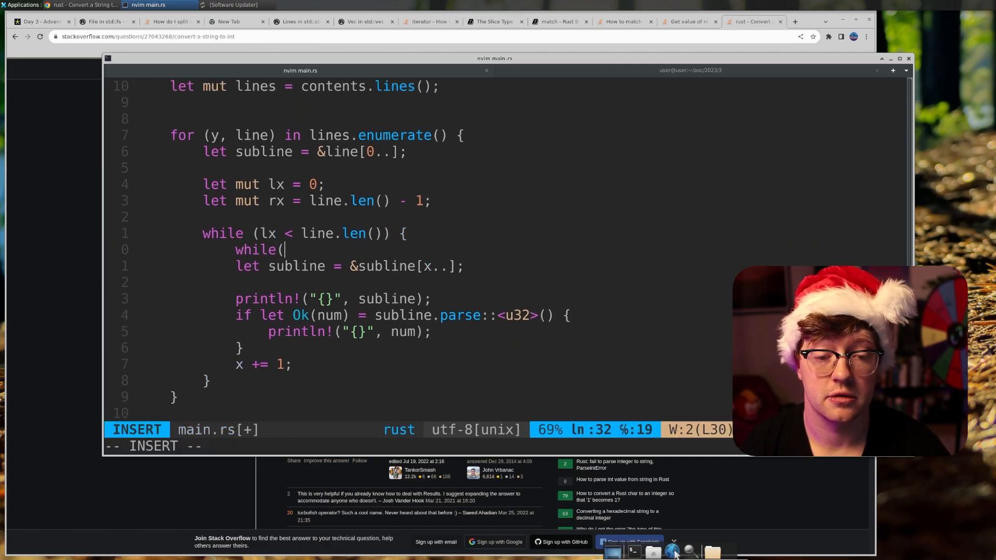
pyautogui.write('rx > lx) {')
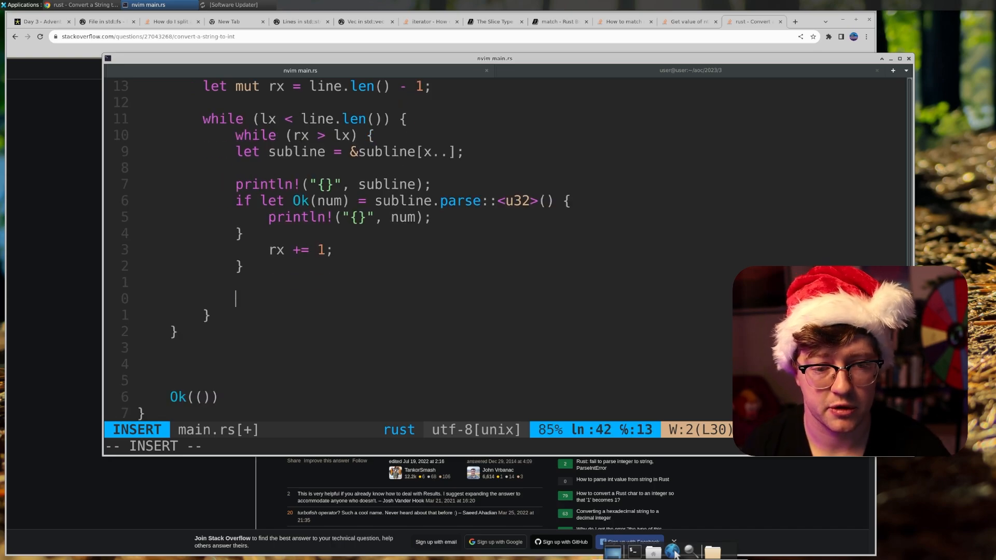
pyautogui.write('lx += 1;')
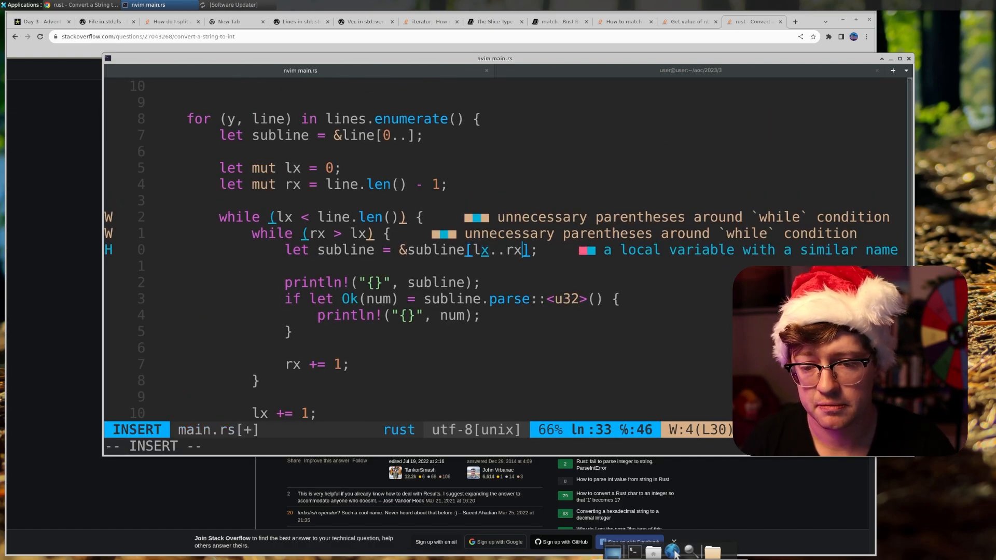
pyautogui.write('Fou')
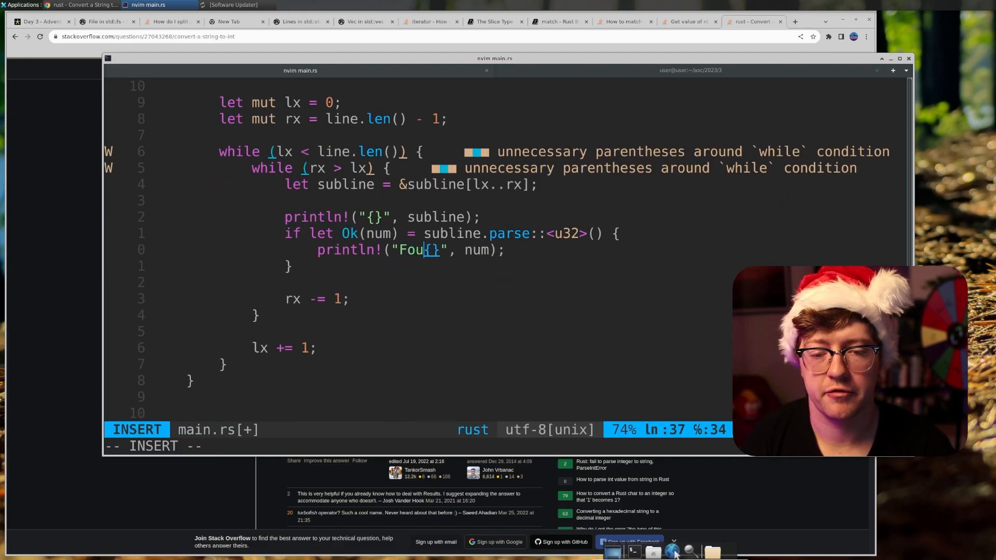
pyautogui.click(604, 69)
pyautogui.write('nd digit ')
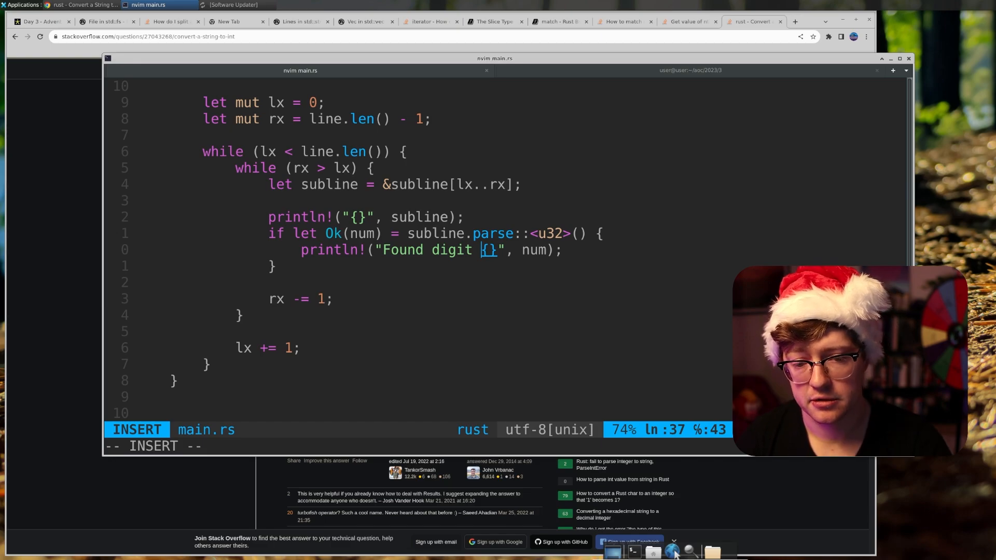
# Advance past a parsed number by subline.len(), reset rx = line.len() each outer pass, and save
pyautogui.write('rx += subl')
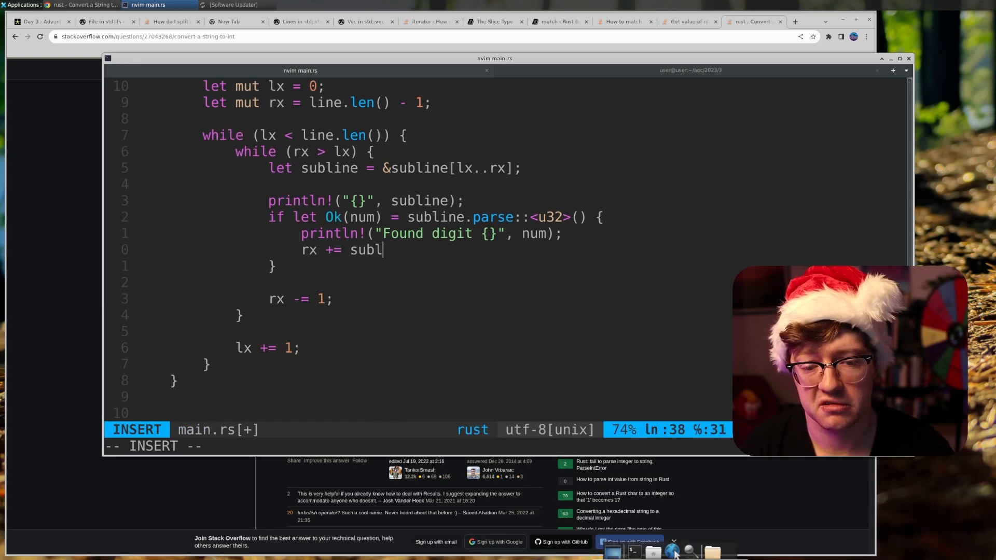
pyautogui.write('ine.len();')
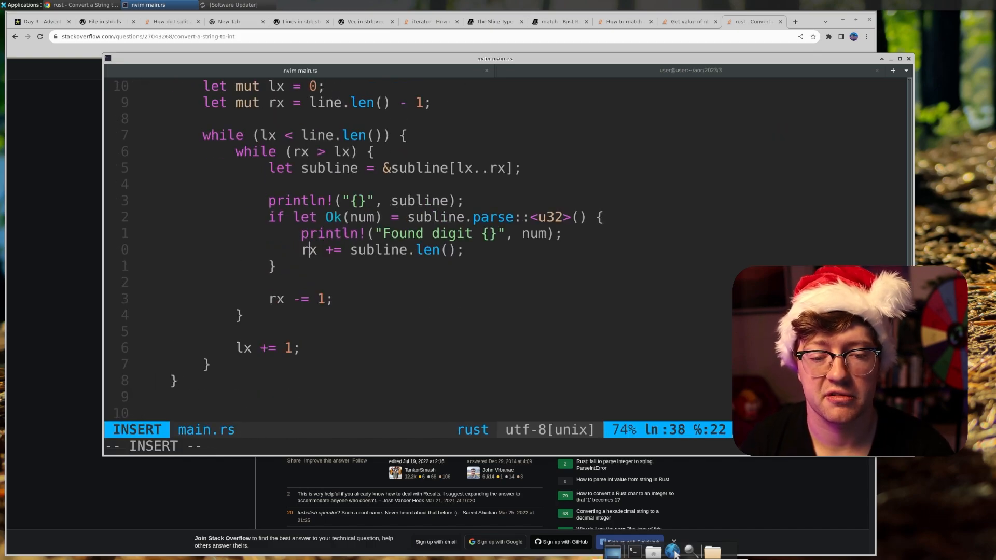
pyautogui.press('Escape')
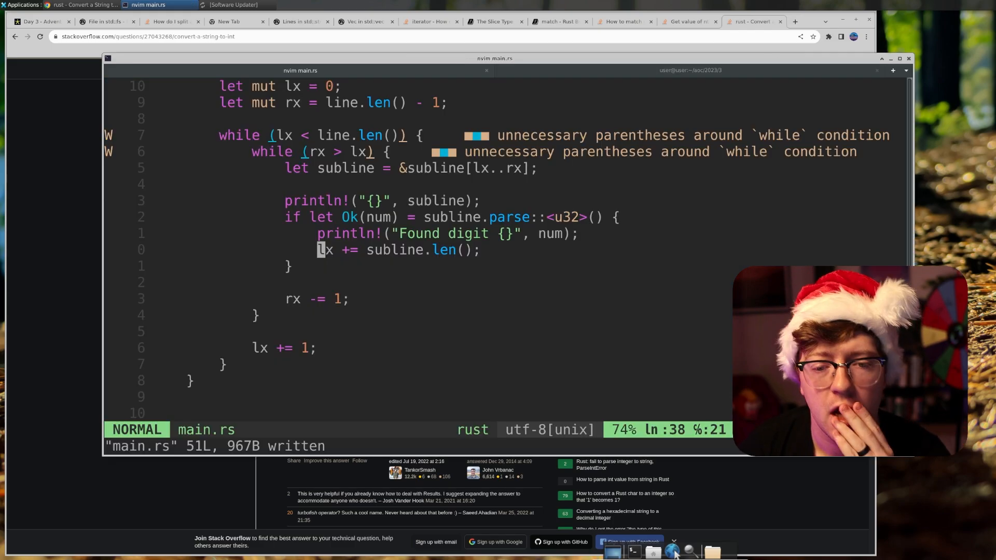
pyautogui.write('rx = ;')
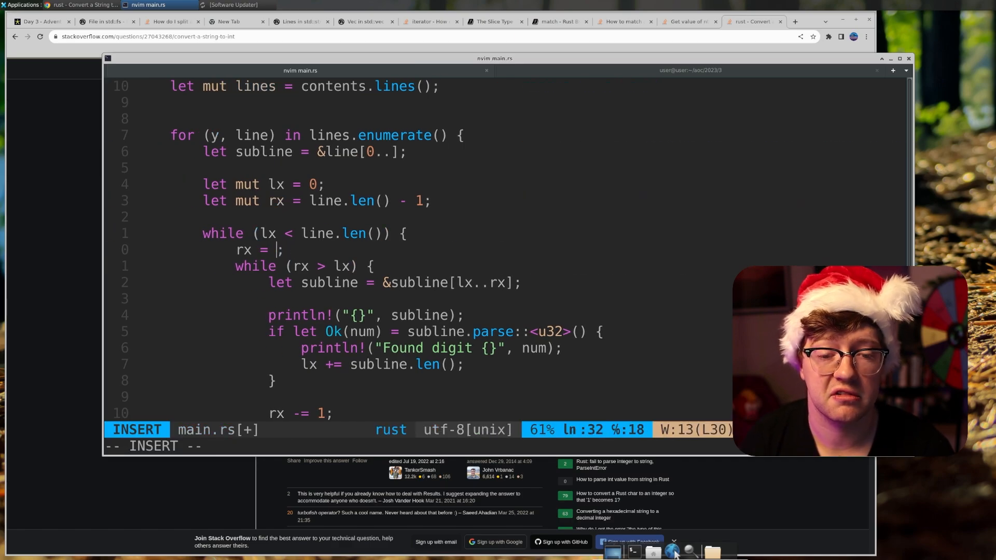
pyautogui.write('l')
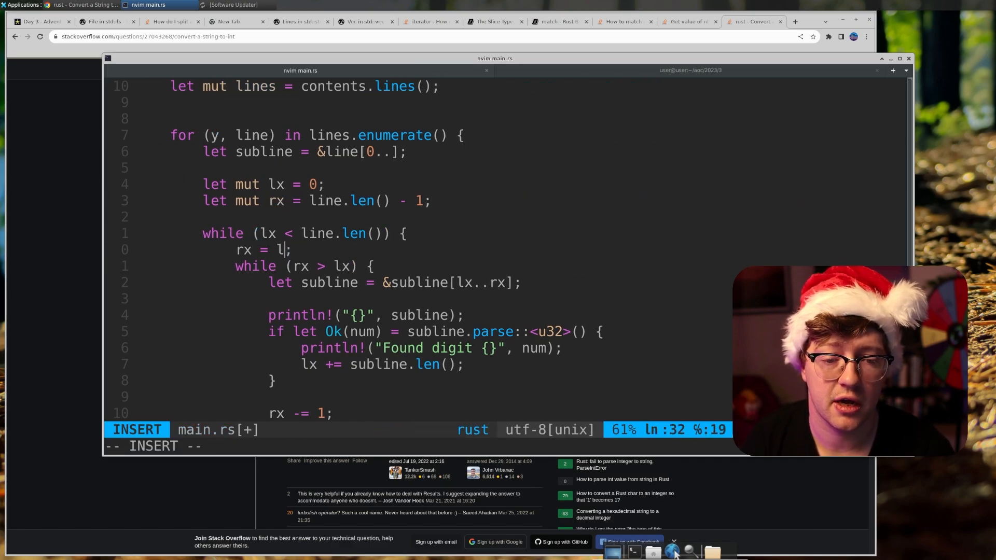
pyautogui.write('ine.len()')
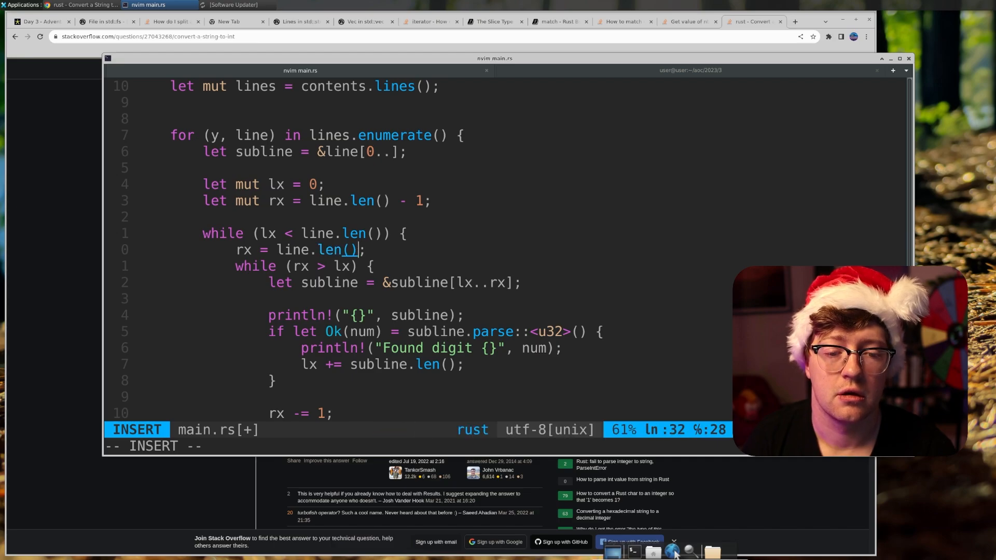
pyautogui.press('Escape')
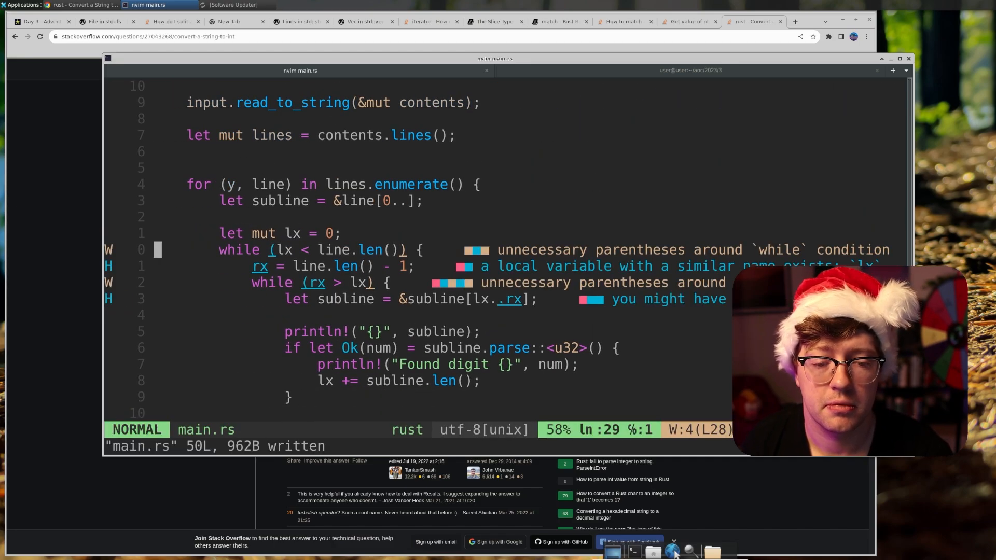
pyautogui.press('i')
pyautogui.write('let mut ')
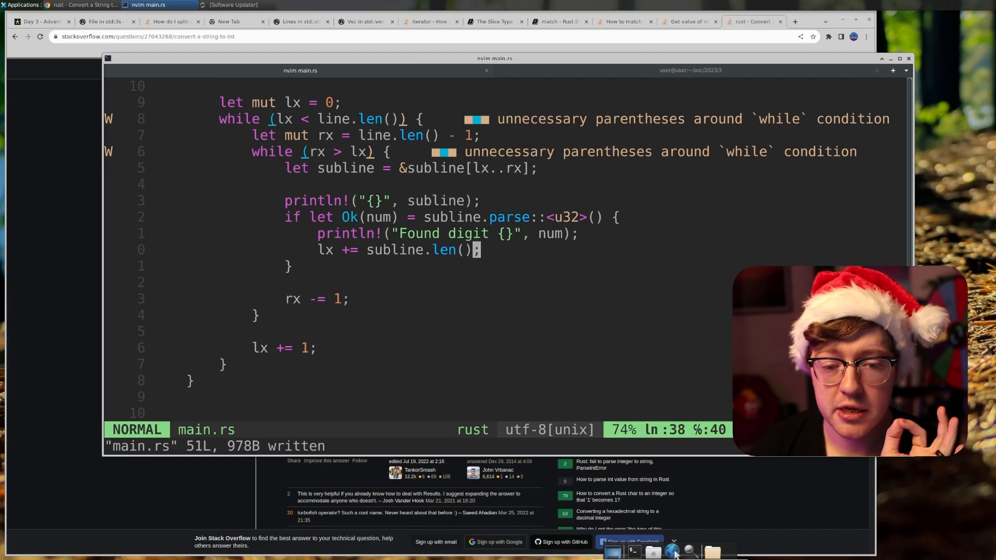
# Build a Number for each parse, found.push(number), and add println!("{0:?}", found) after the loop
pyautogui.write('let Number = Number {')
pyautogui.write('fou')
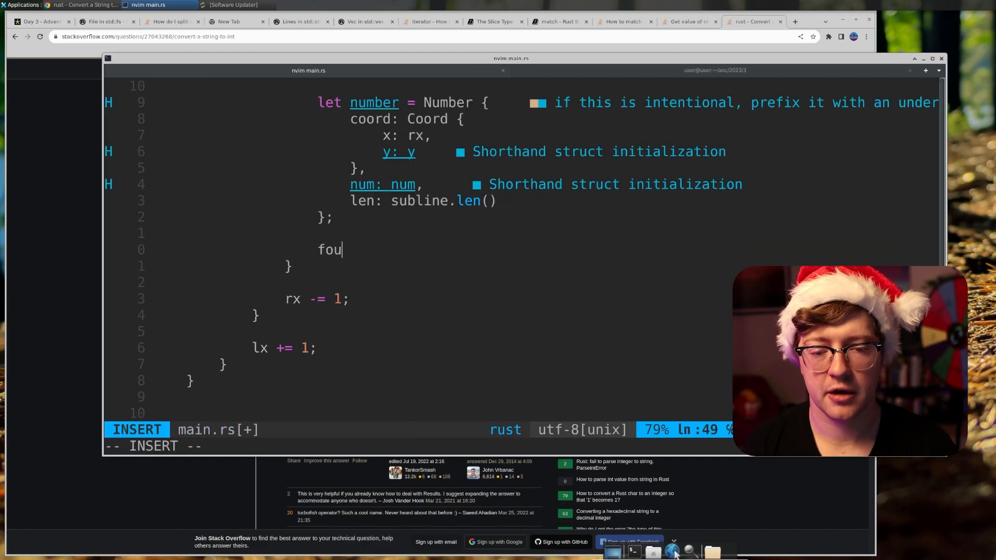
pyautogui.write('nd.push(number);')
pyautogui.write('println("')
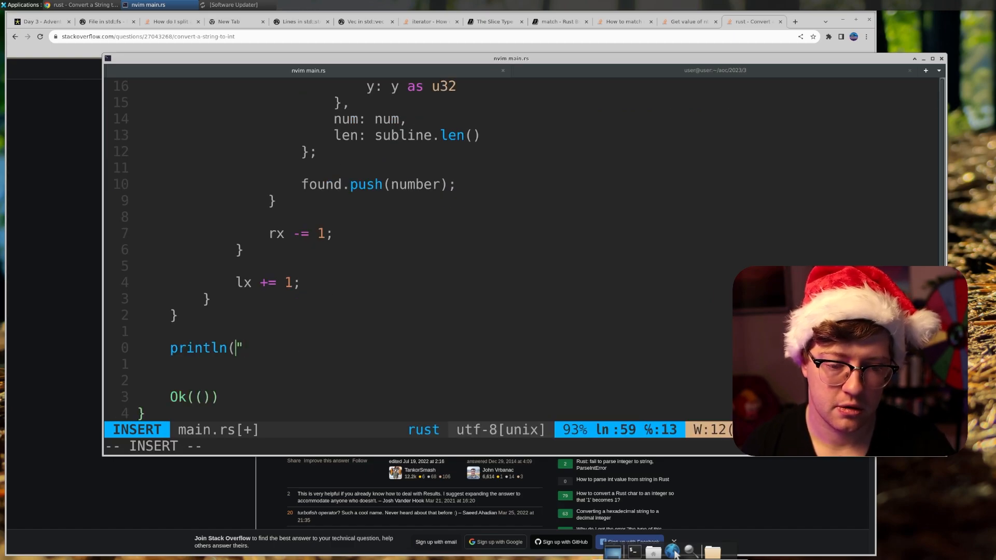
pyautogui.write('!("{0:?}", found)')
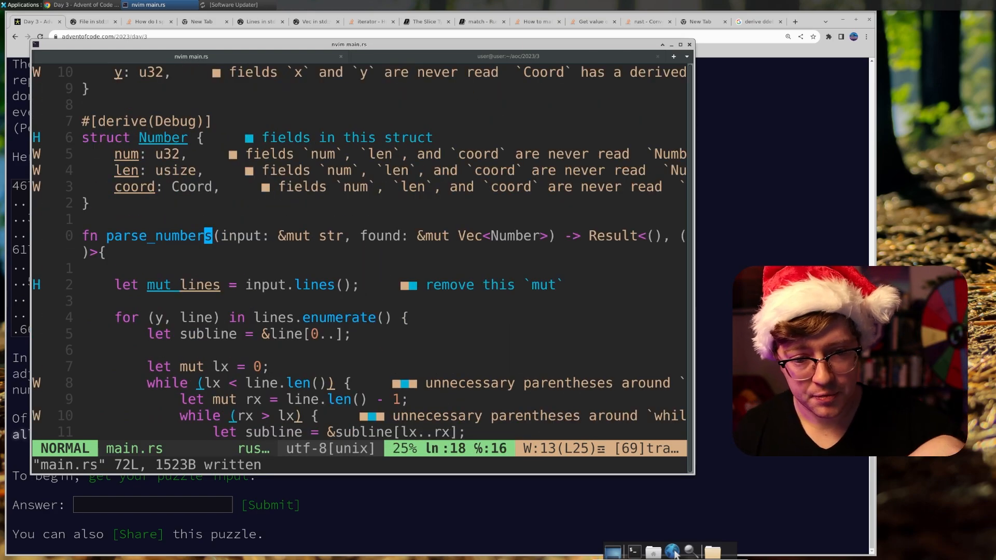
# Add a second pass looping over contents.lines().enumerate() and line.chars().enumerate() to scan for symbols
pyautogui.scroll(-3)
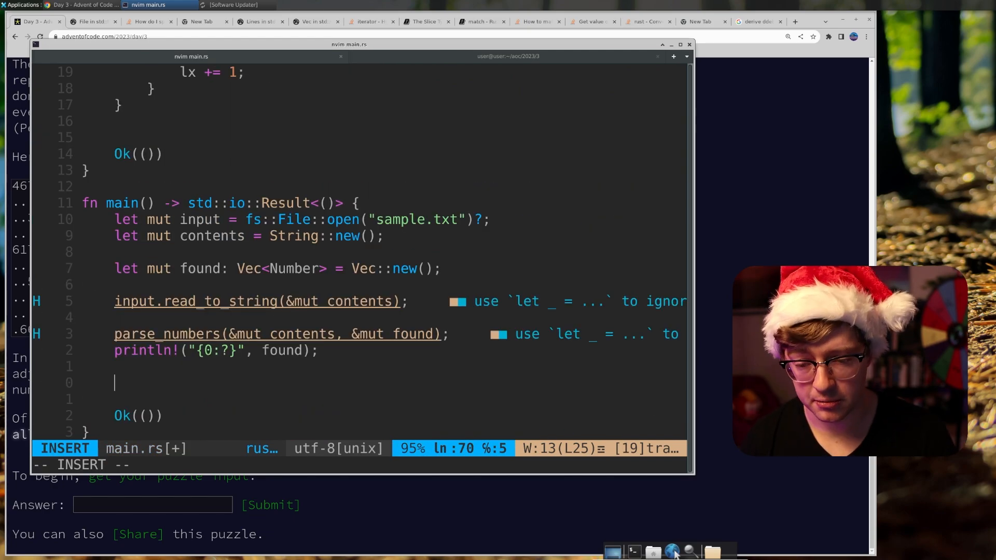
pyautogui.write('for (y, c')
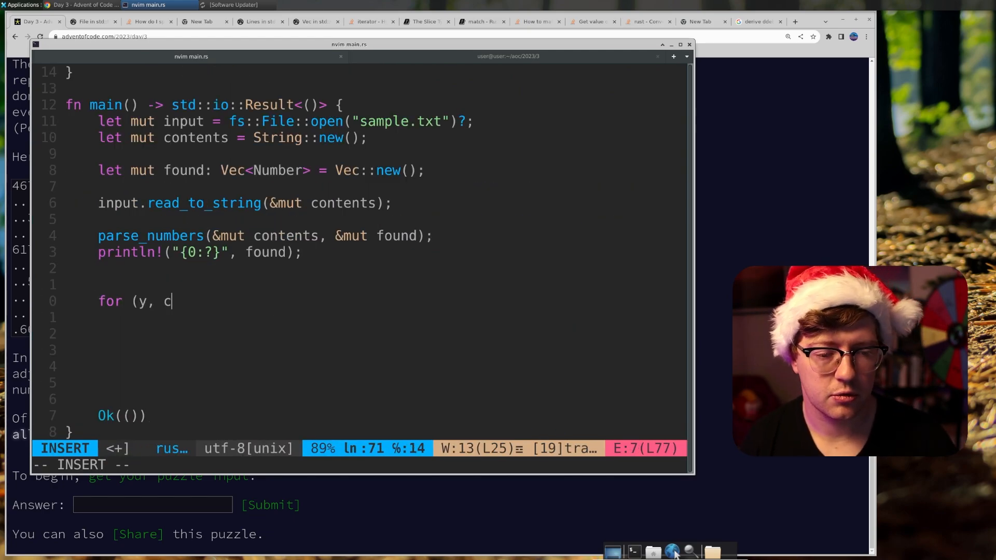
pyautogui.write('line) in l')
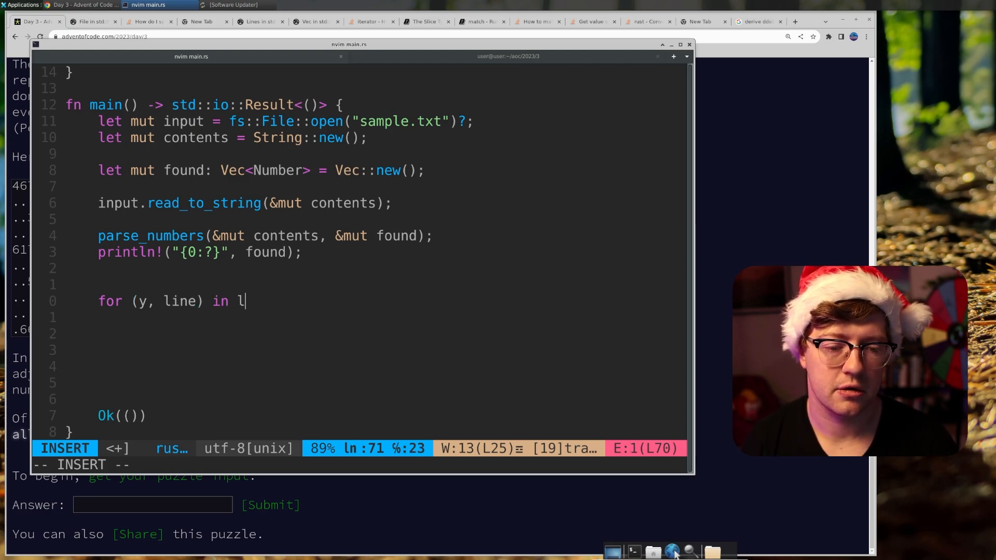
pyautogui.write('contents.lines()')
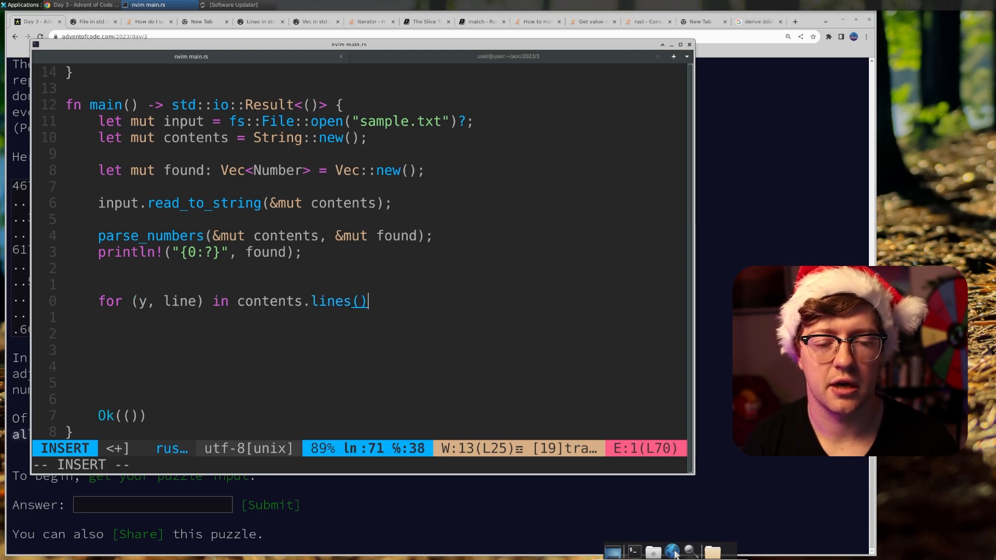
pyautogui.write('.enumerate() {')
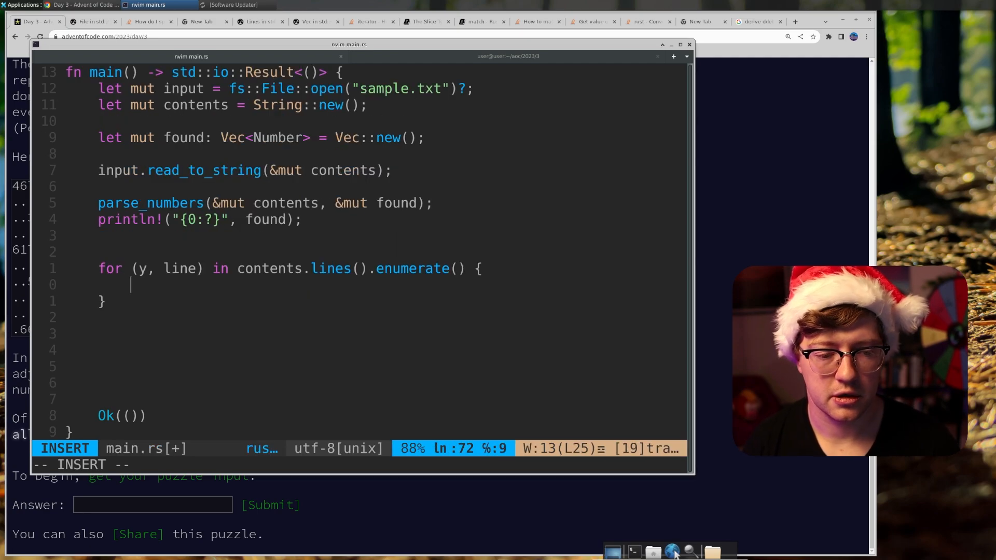
pyautogui.write('for (x, c) in li')
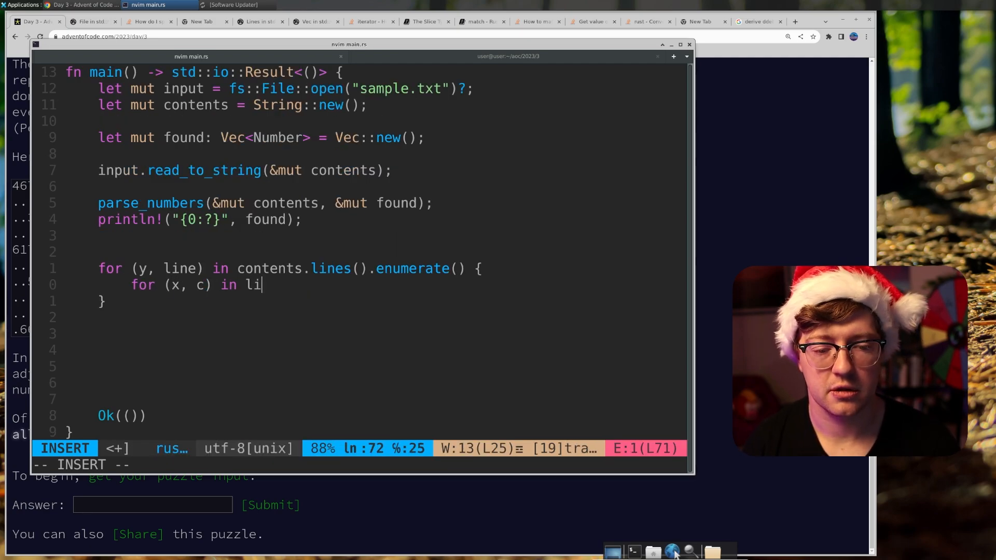
pyautogui.write('ne.chars().enumerate() {')
pyautogui.write('if (issy')
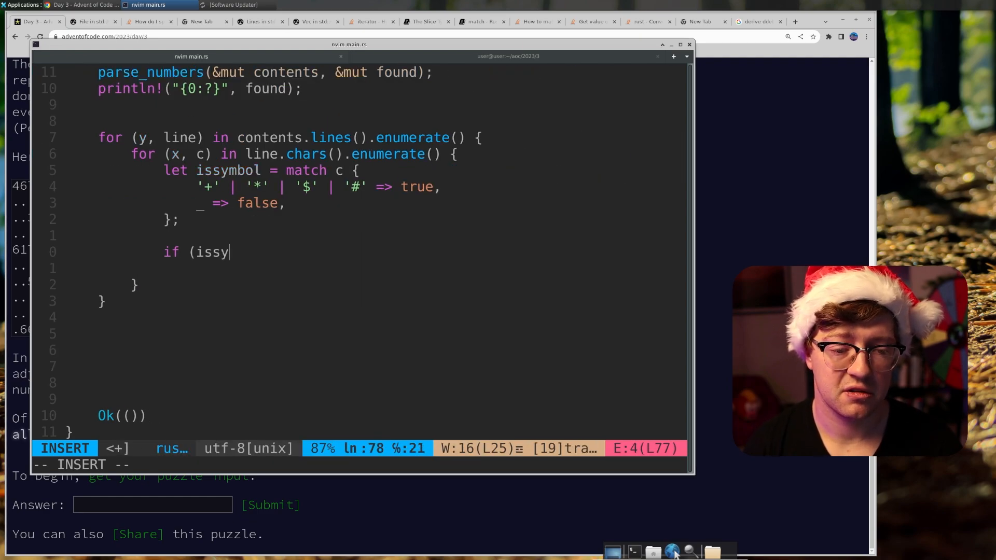
# Inside the issymbol check, add println!("Found symbol: {}", c) and run the program to list symbols
pyautogui.write('mbol) {')
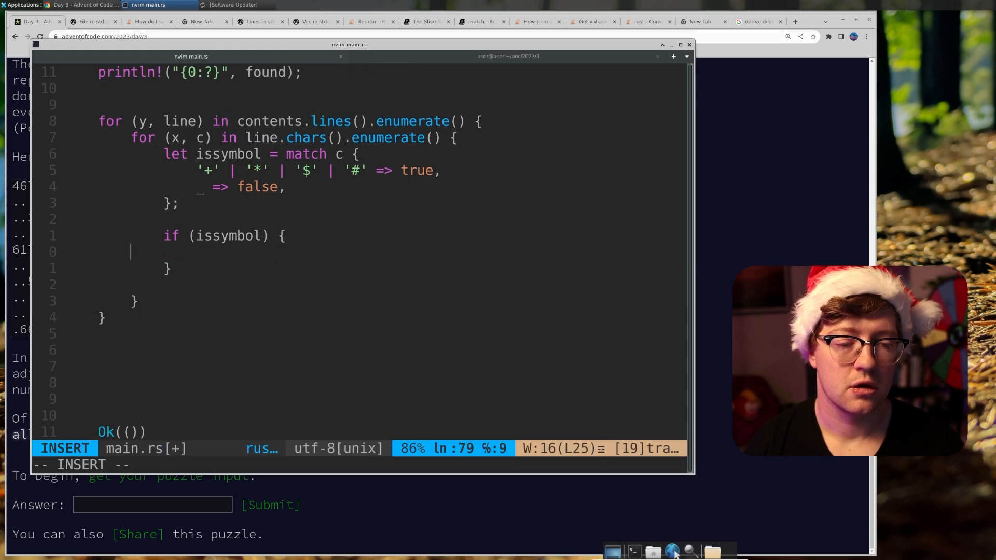
pyautogui.write('printf("F')
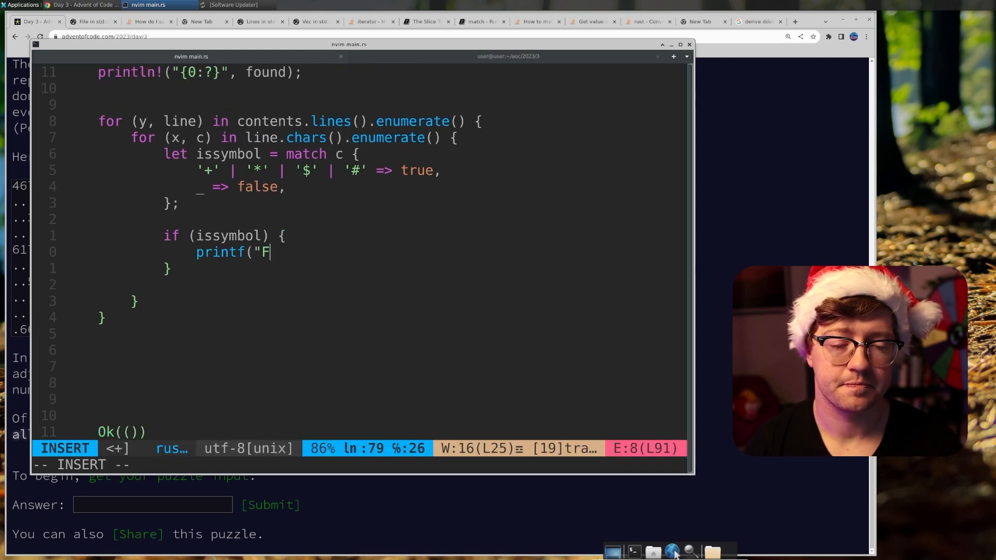
pyautogui.write('a("Found symbol: {}", c);')
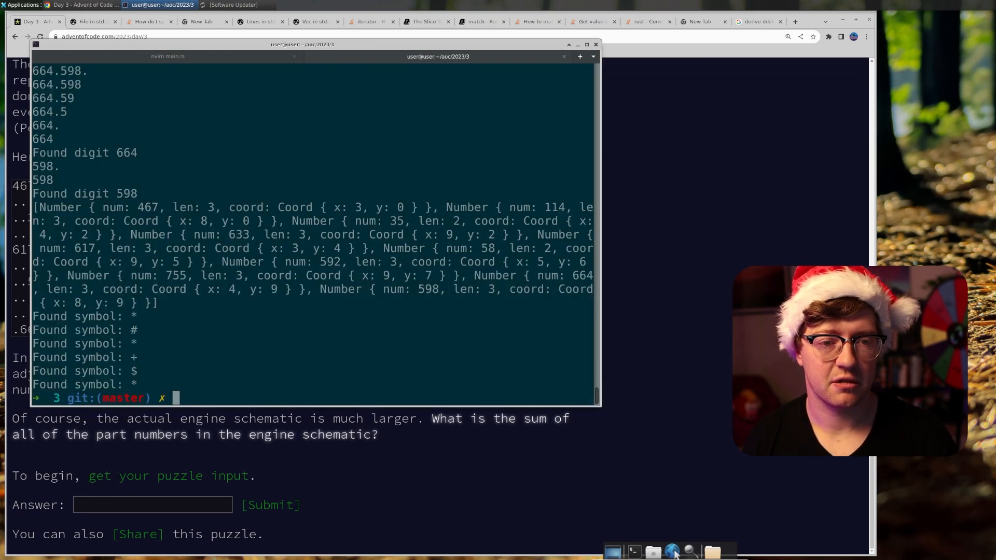
# Add dx/dy neighbourhood loops computing cx = x+dx-1, cy = y+dy-1 with println!("Checking {},{}", cx, cy)
pyautogui.click(167, 56)
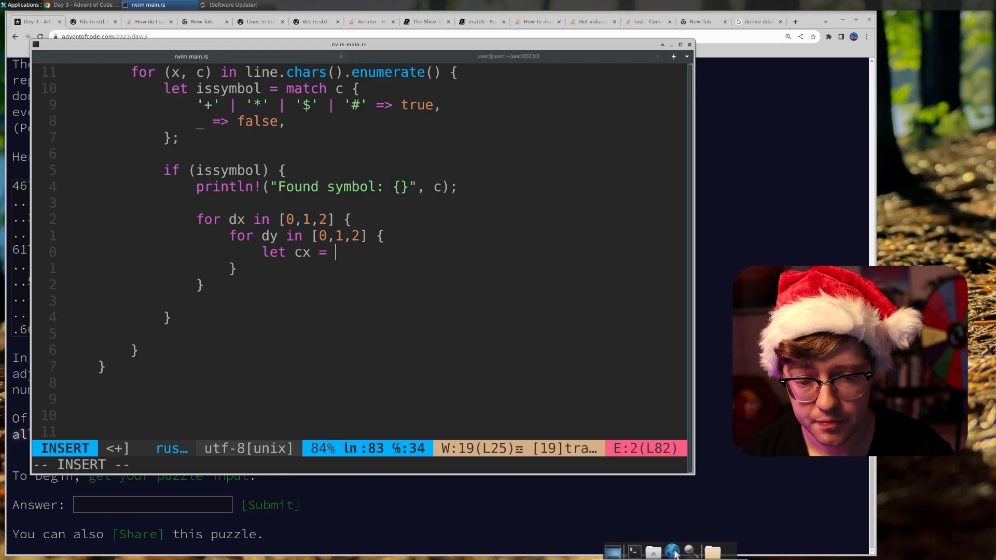
pyautogui.write('x+dx-1;')
pyautogui.write('let cy =')
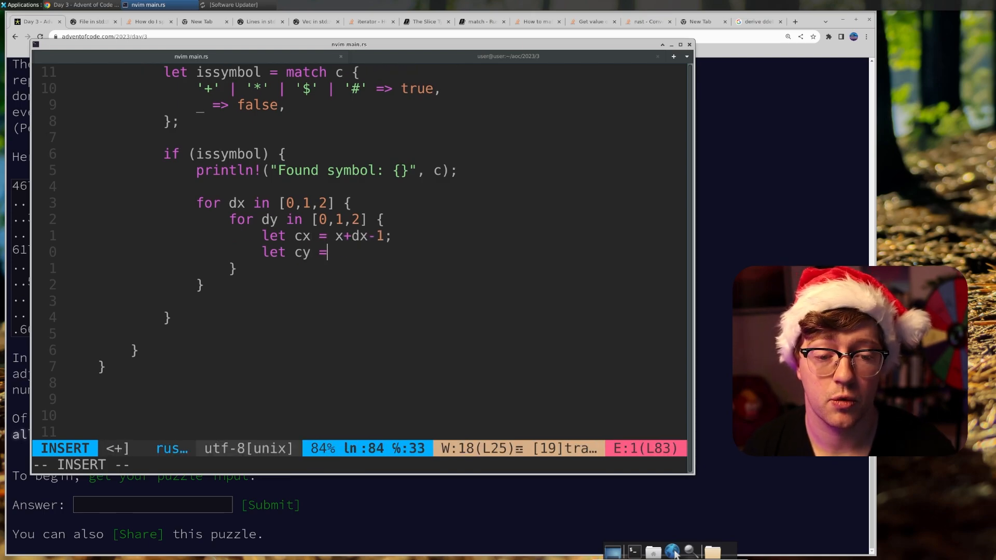
pyautogui.write('y+dy-1;')
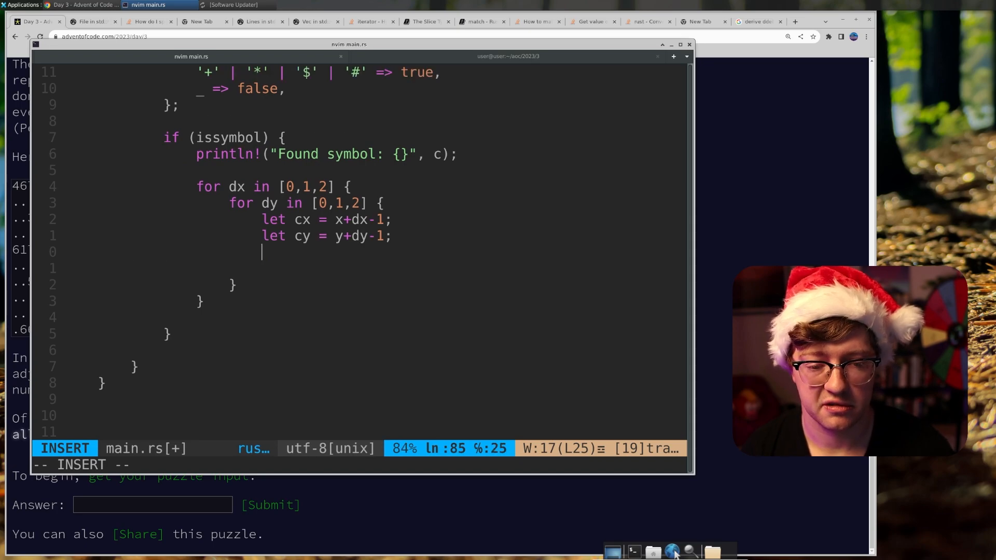
pyautogui.write('printl')
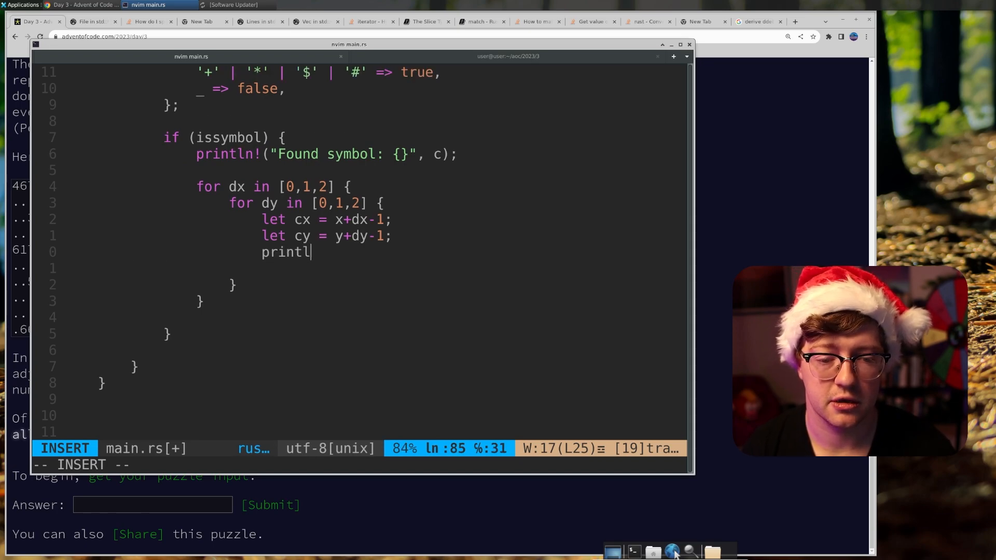
pyautogui.write('n!("Checking {')
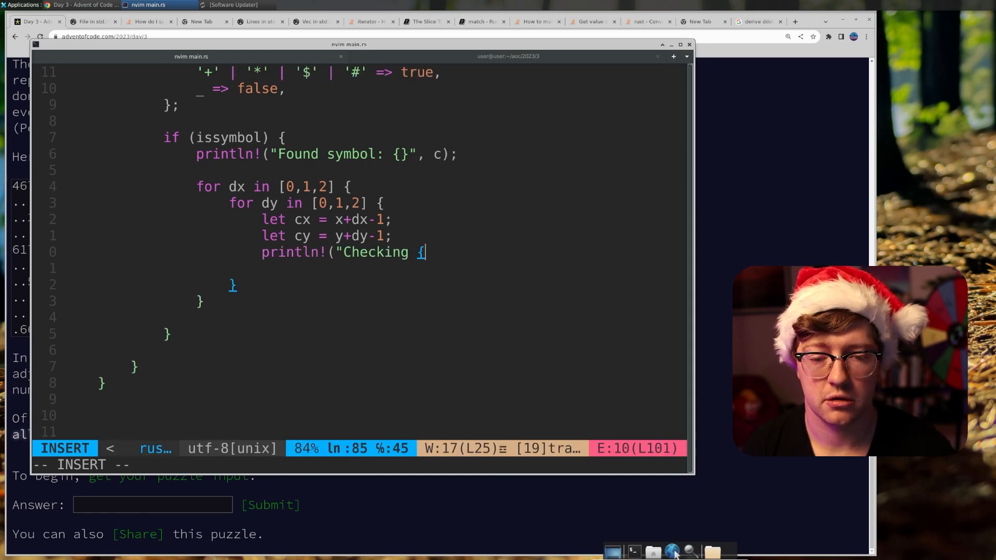
pyautogui.write('{},{}",')
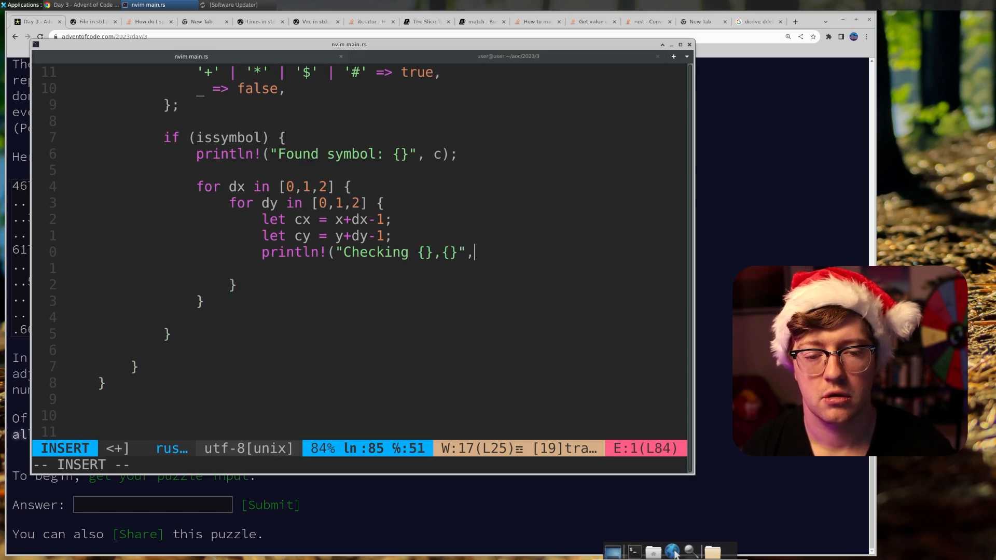
pyautogui.write('cx,cy"')
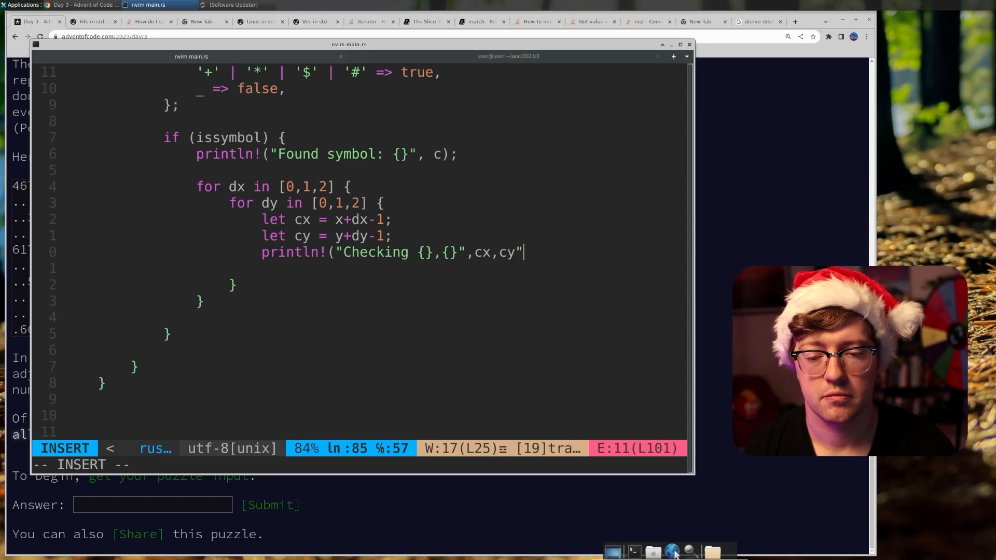
pyautogui.click(437, 56)
pyautogui.write('for num in found.')
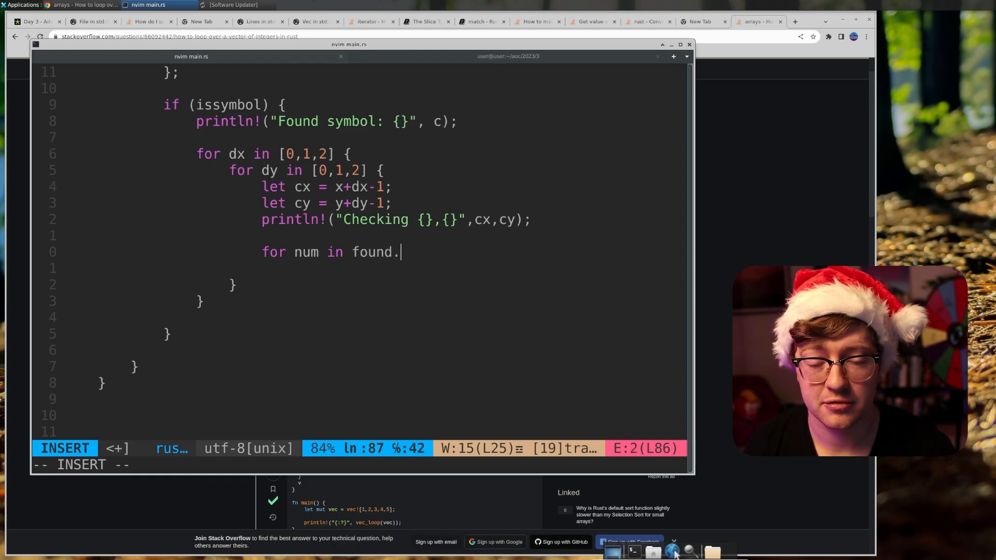
# Loop for num in found.iter_mut(), checking num.y == cy and whether cx lies in num.x..num.x+num.len, then run it
pyautogui.write('iter_mut()')
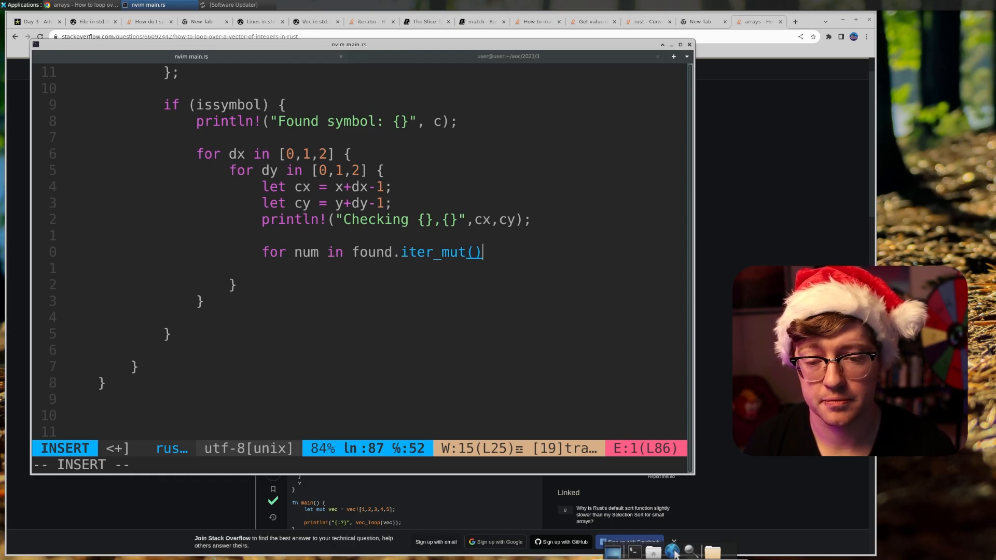
pyautogui.write('{')
pyautogui.click(360, 268)
pyautogui.write('if (num.y == y) {')
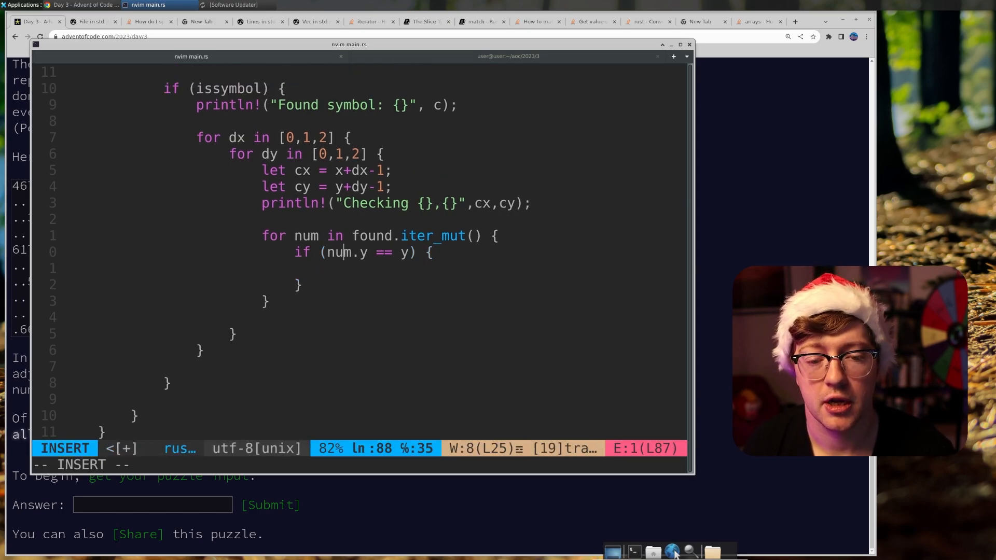
pyautogui.write('c')
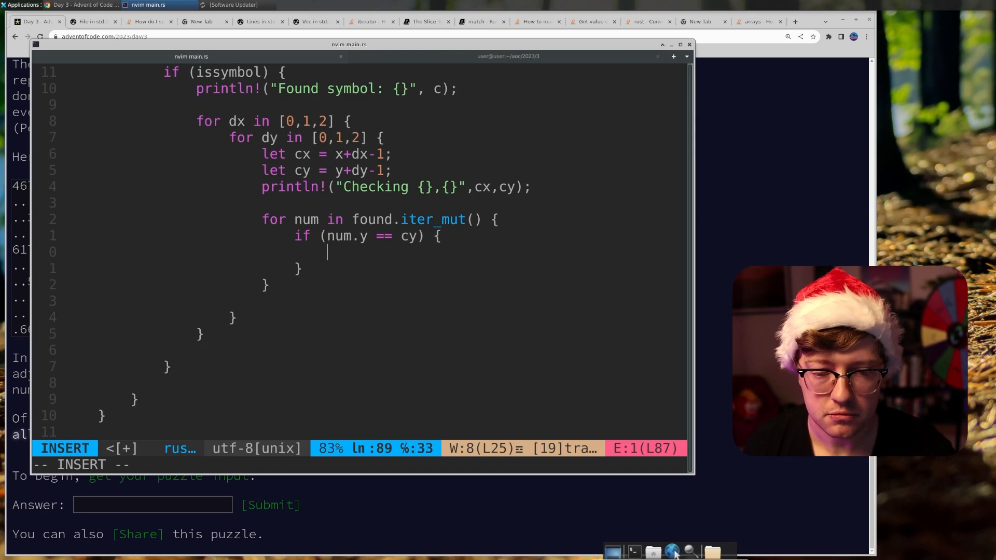
pyautogui.write('if (cx in [num.x')
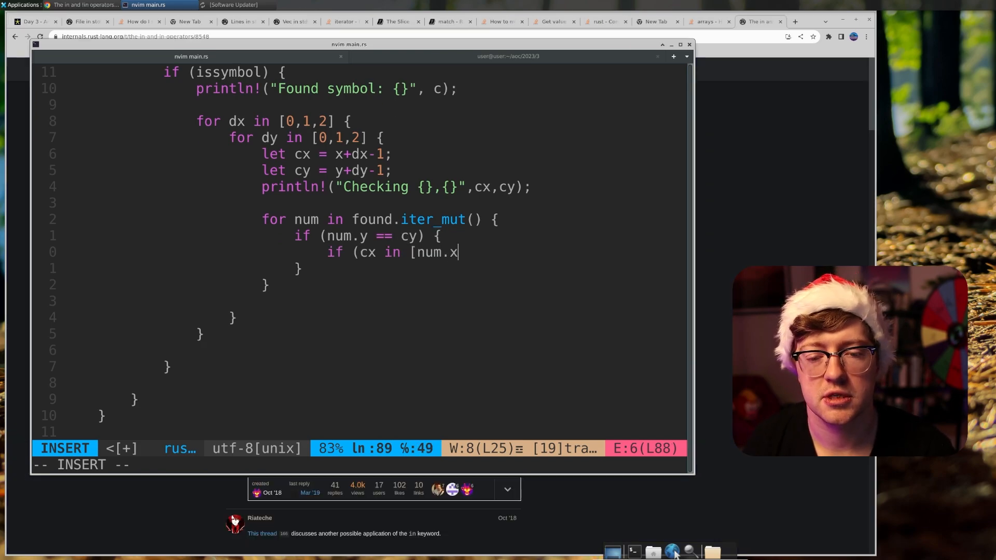
pyautogui.write('..')
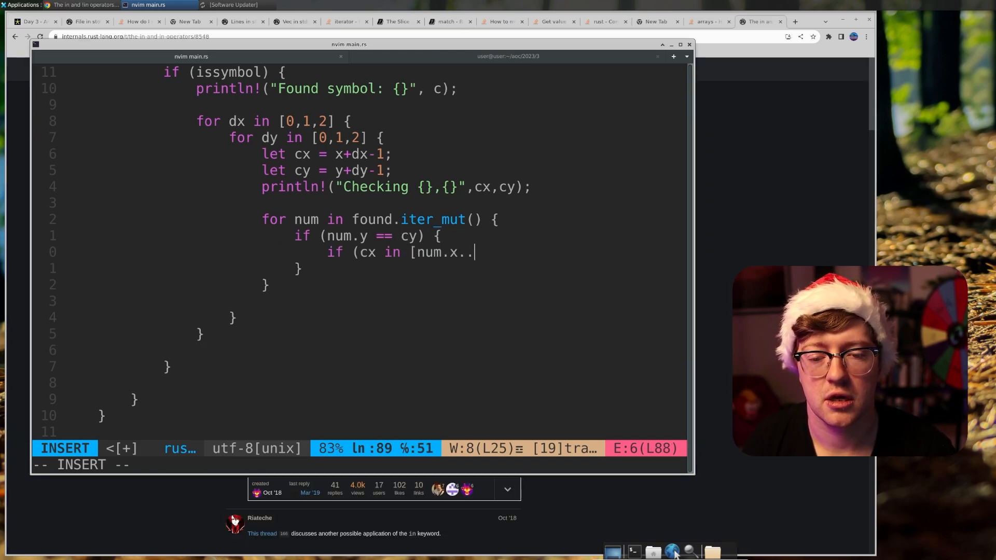
pyautogui.write('.num.x')
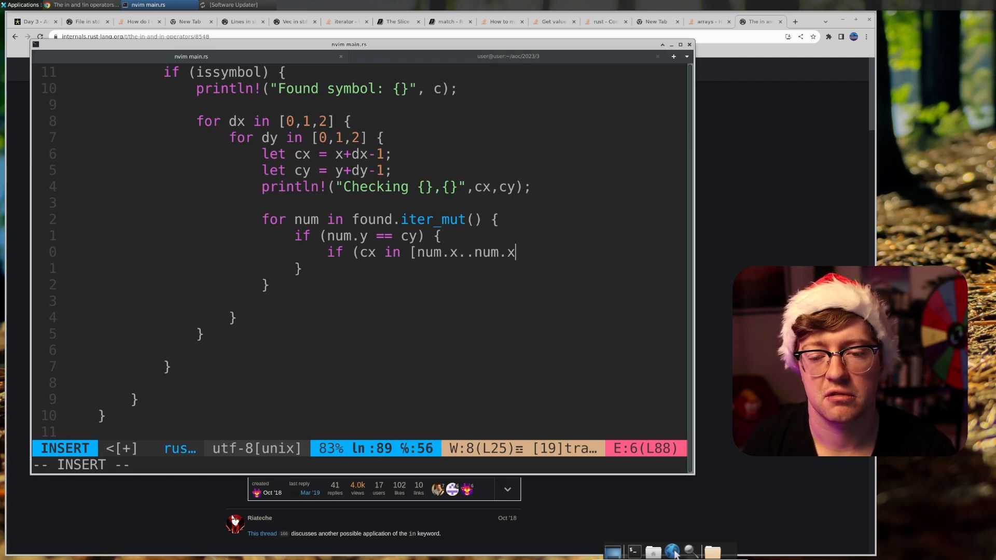
pyautogui.write('+num.')
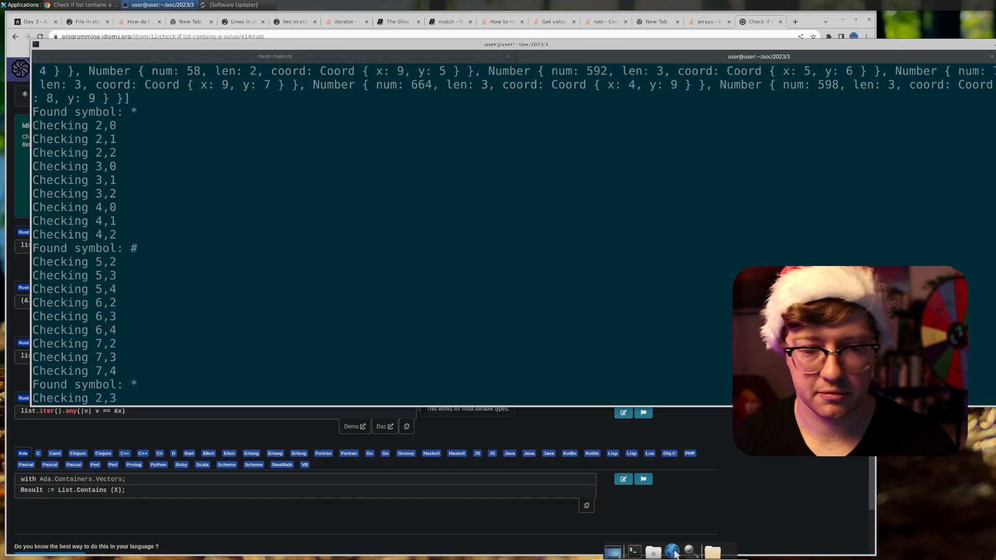
# Initialise the new found flag and set num.found = true when the span contains cx && !num.found
pyautogui.scroll(-3)
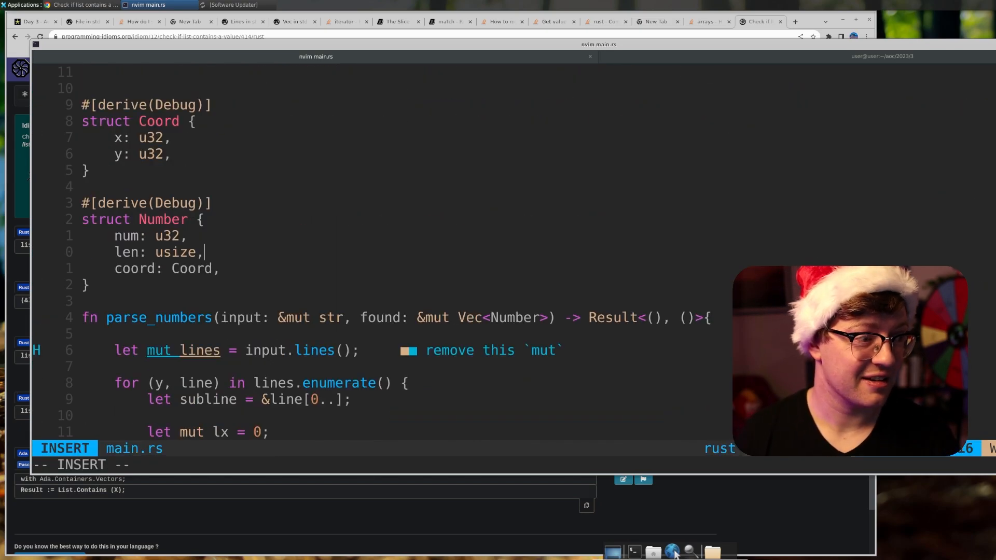
pyautogui.scroll(-3)
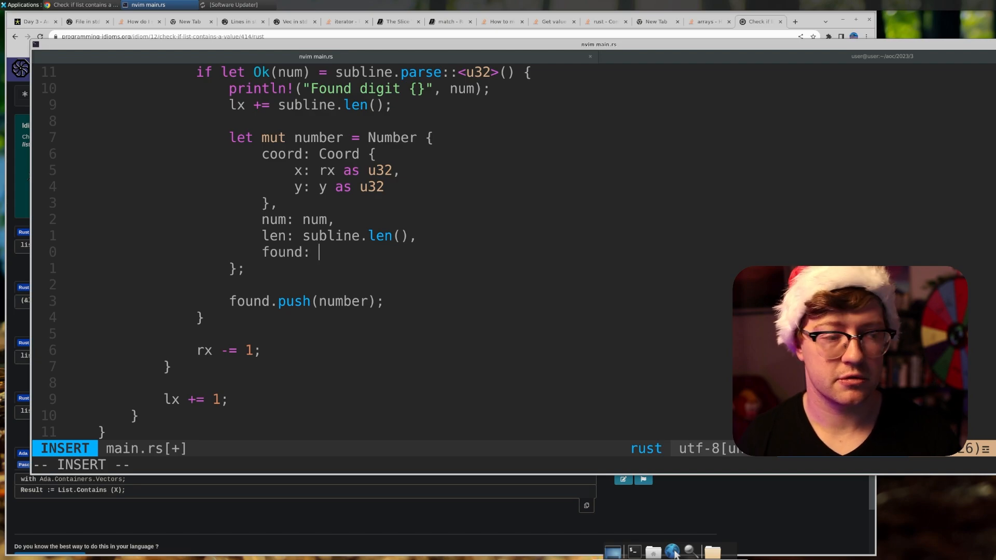
pyautogui.write('true,')
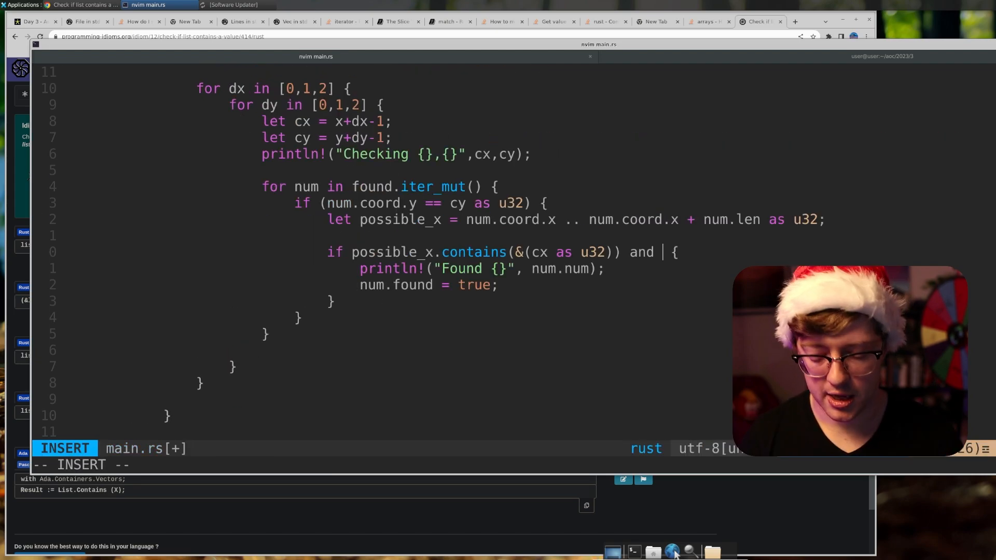
pyautogui.write('&& !')
pyautogui.write('let mut su')
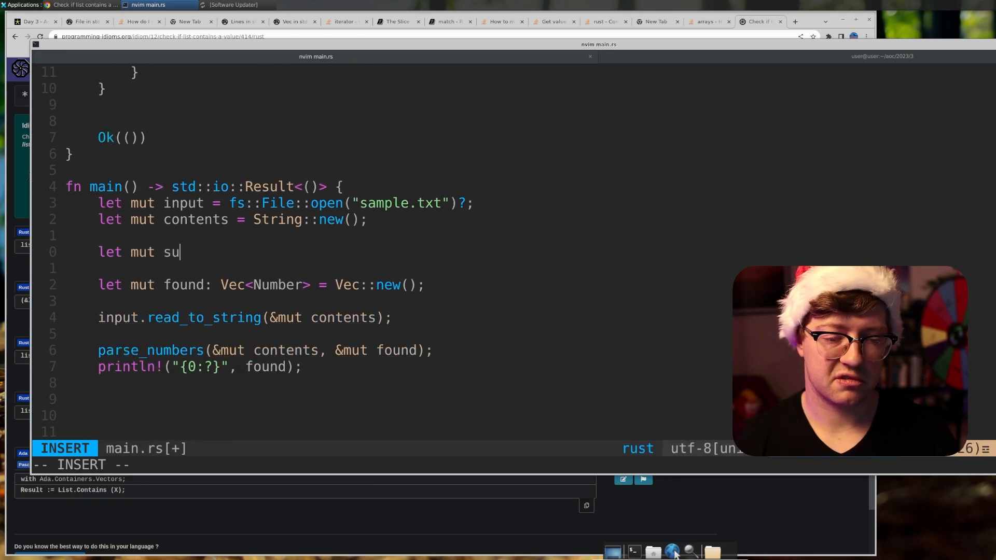
# Declare a zeroed u32 sum and add num.num for each newly found adjacent number
pyautogui.write('m:')
pyautogui.write('sum')
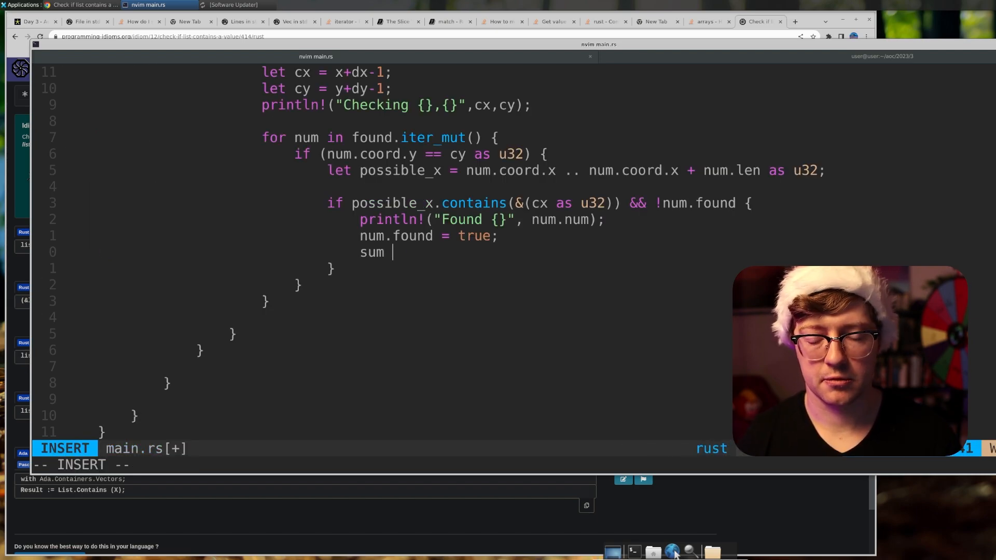
pyautogui.write('+= num.n')
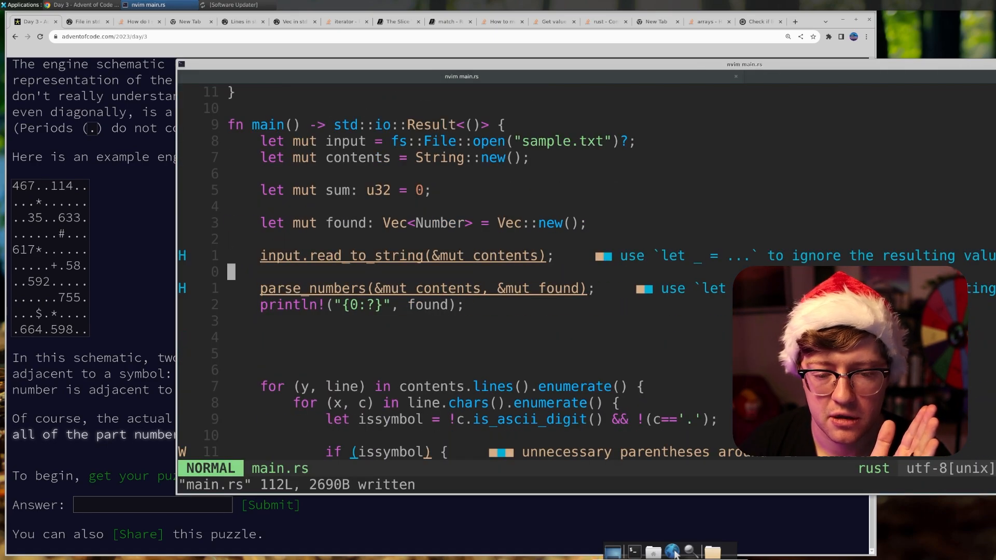
# Check the sample sum of 2375, then switch File::open from sample.txt to part1.txt
pyautogui.scroll(-3)
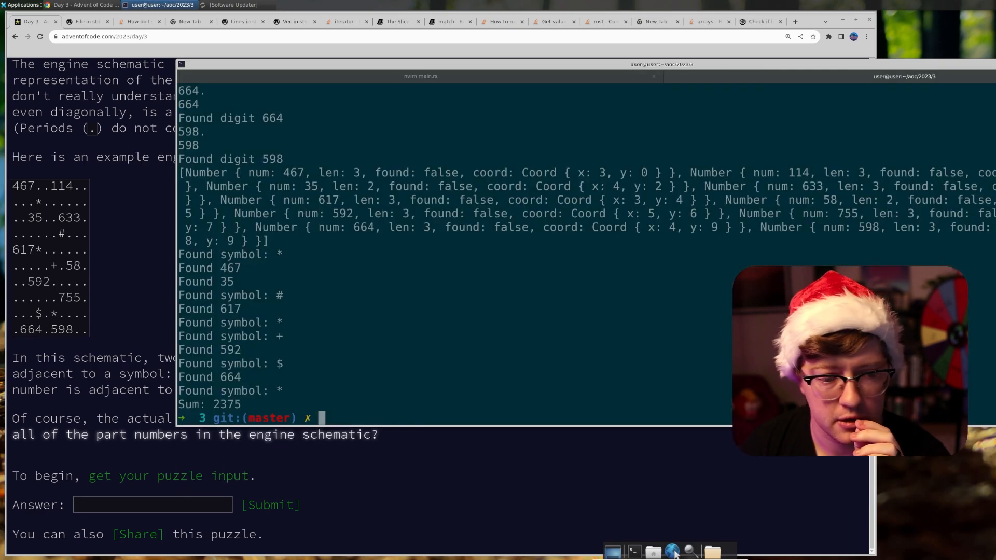
pyautogui.doubleClick(69, 217)
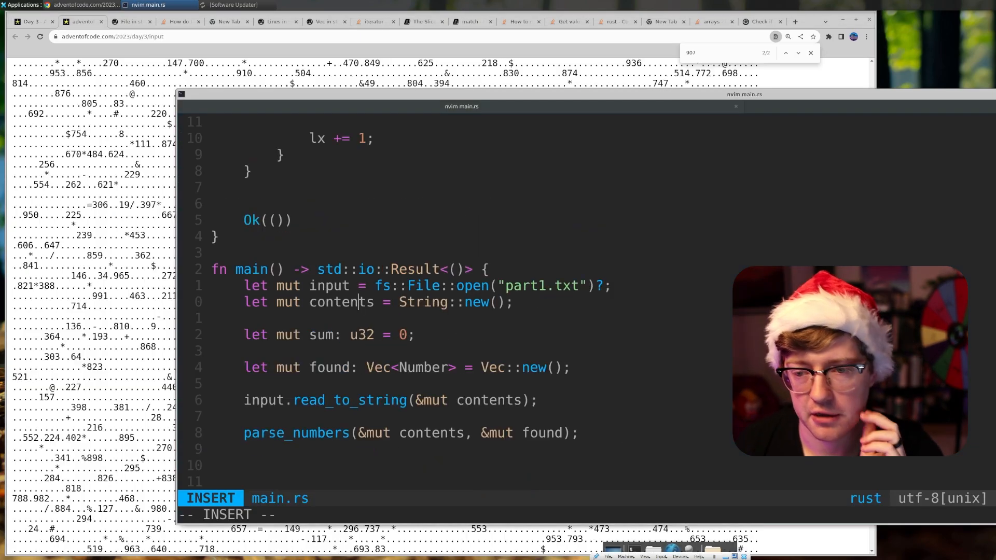
# Run on the full input, inspect sample.txt in vim, and fix coordinates so the sample gives 4361
pyautogui.press('Backspace')
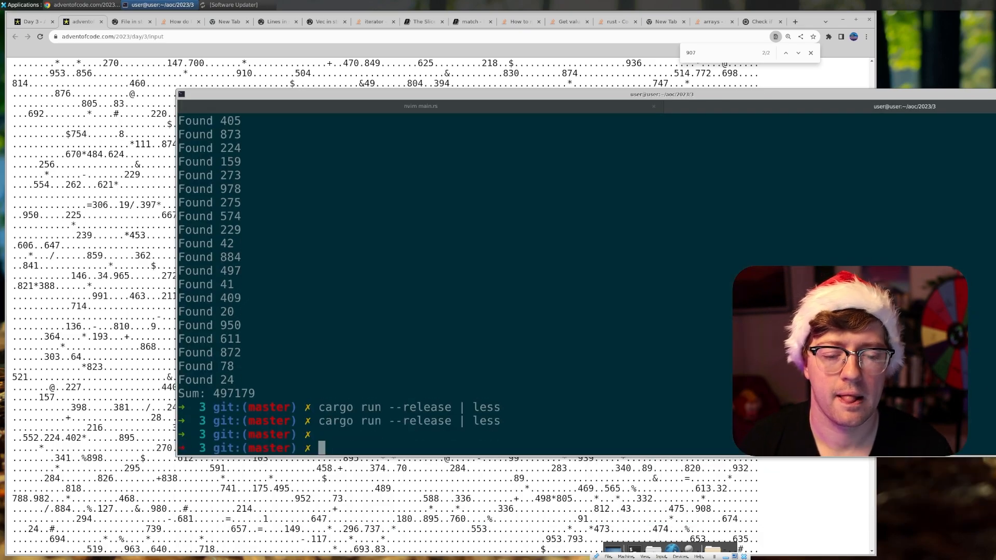
pyautogui.press('Return')
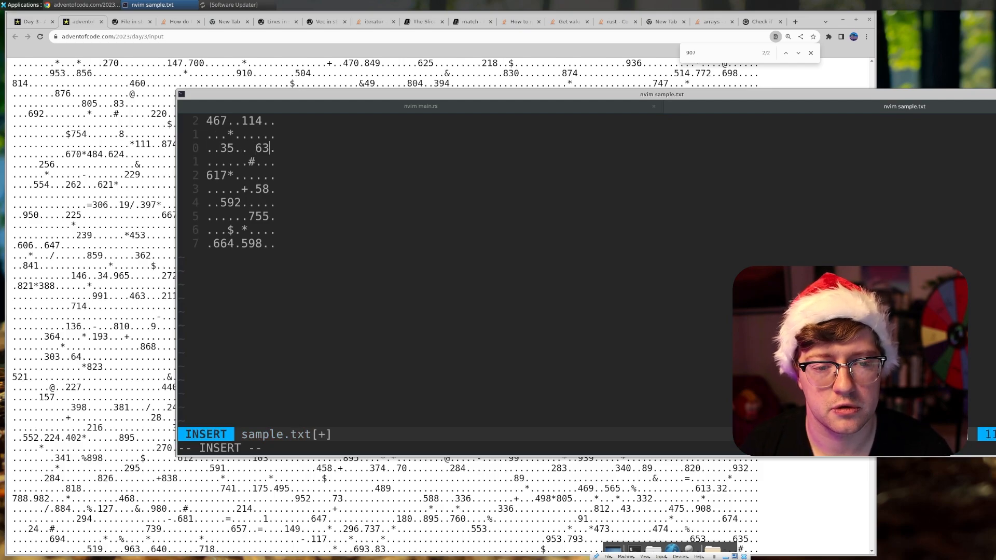
pyautogui.write('3')
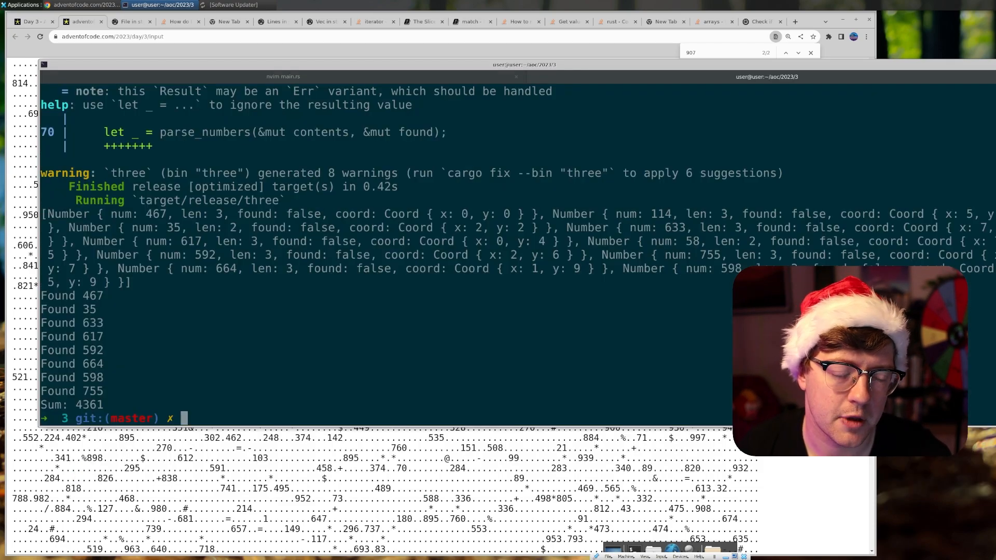
pyautogui.write('vim sample.txt')
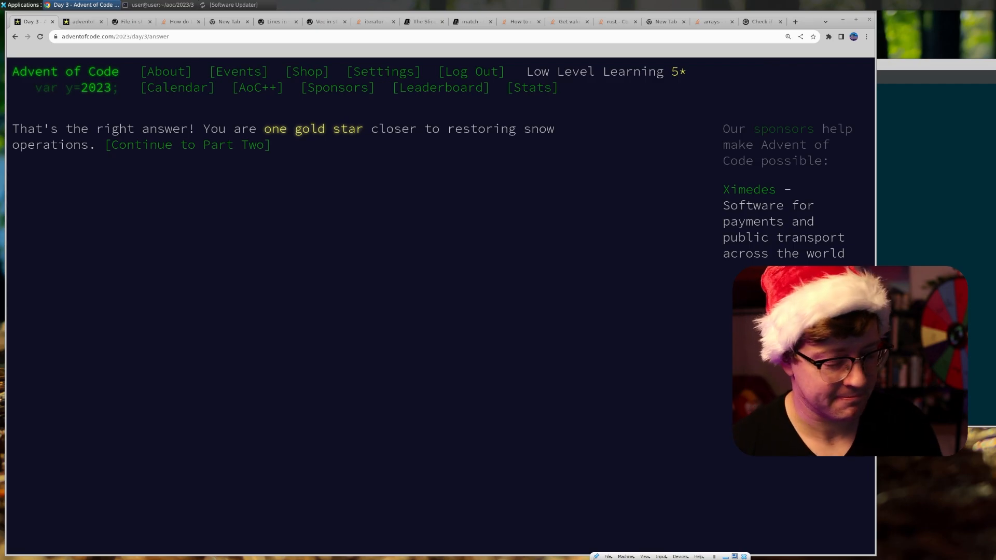
# Continue to Day 3 Part Two and read the gear and gear-ratio description down to the example
pyautogui.click(188, 145)
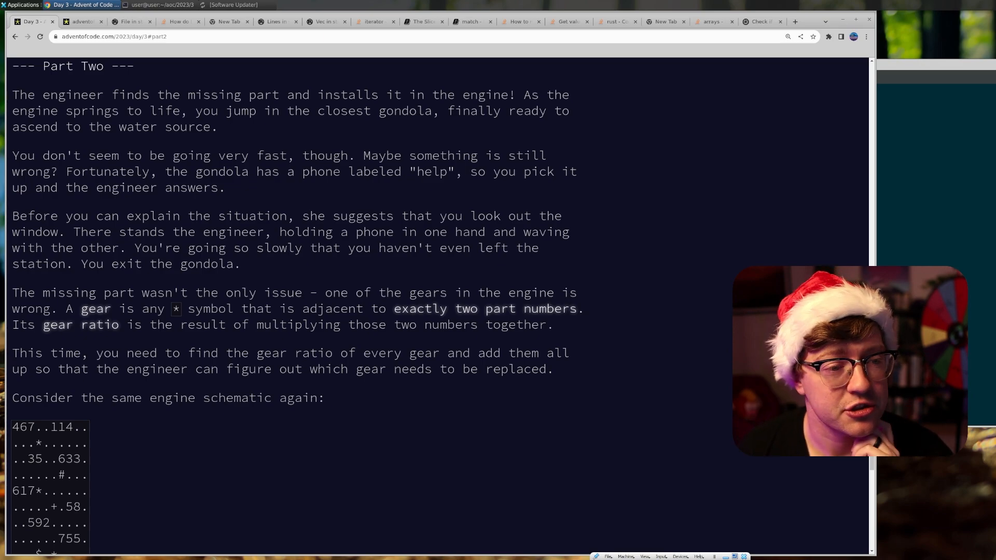
pyautogui.moveTo(524, 95); pyautogui.dragTo(287, 111)
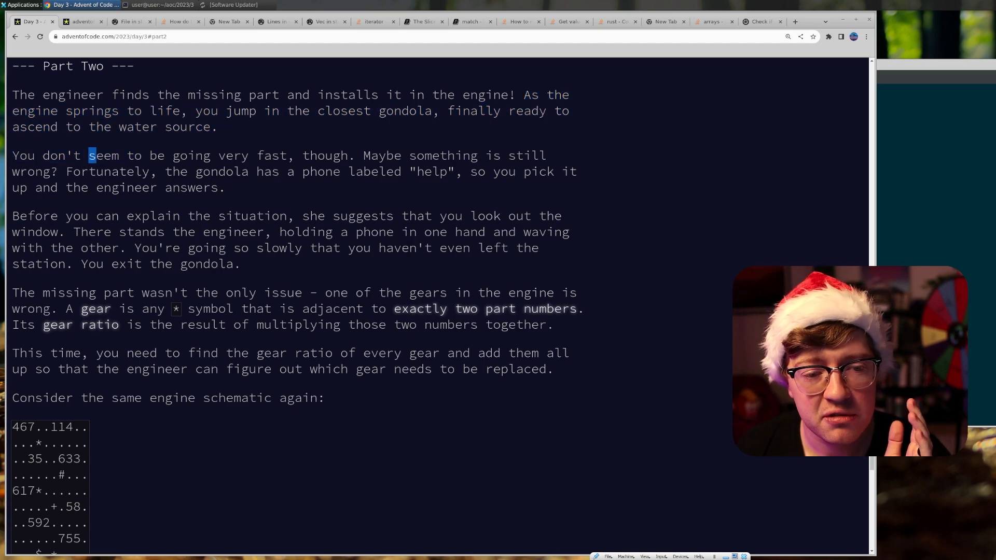
pyautogui.moveTo(89, 154); pyautogui.dragTo(117, 171)
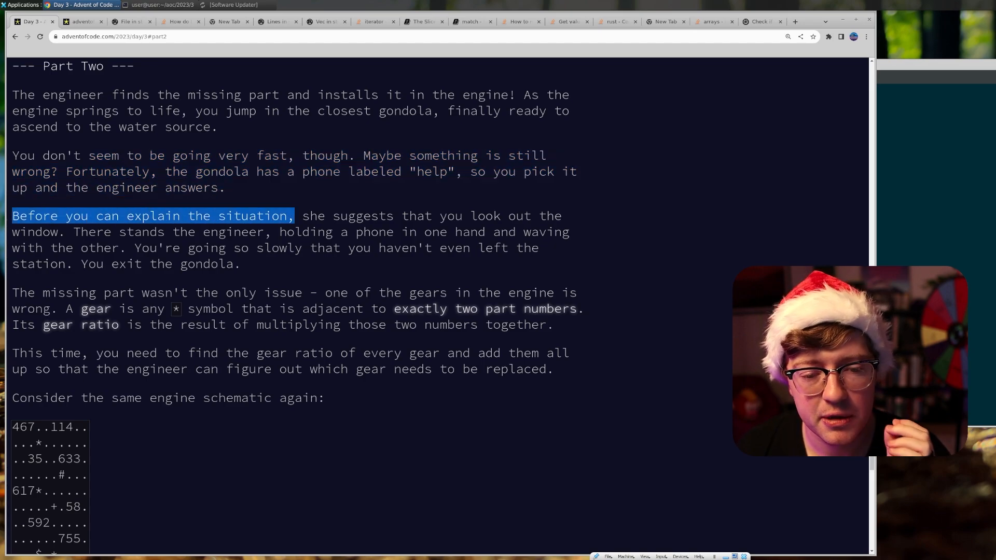
pyautogui.moveTo(293, 216); pyautogui.dragTo(83, 248)
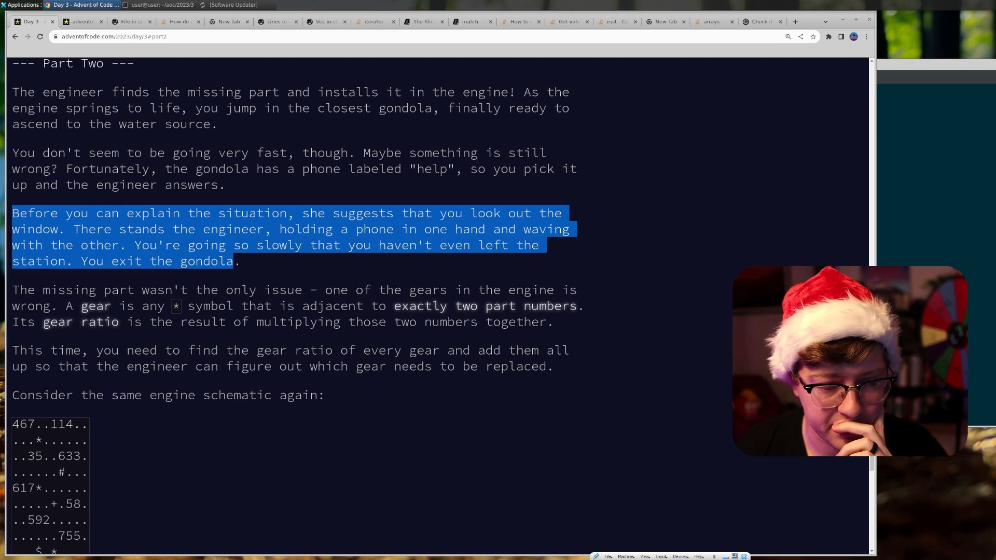
pyautogui.scroll(-3)
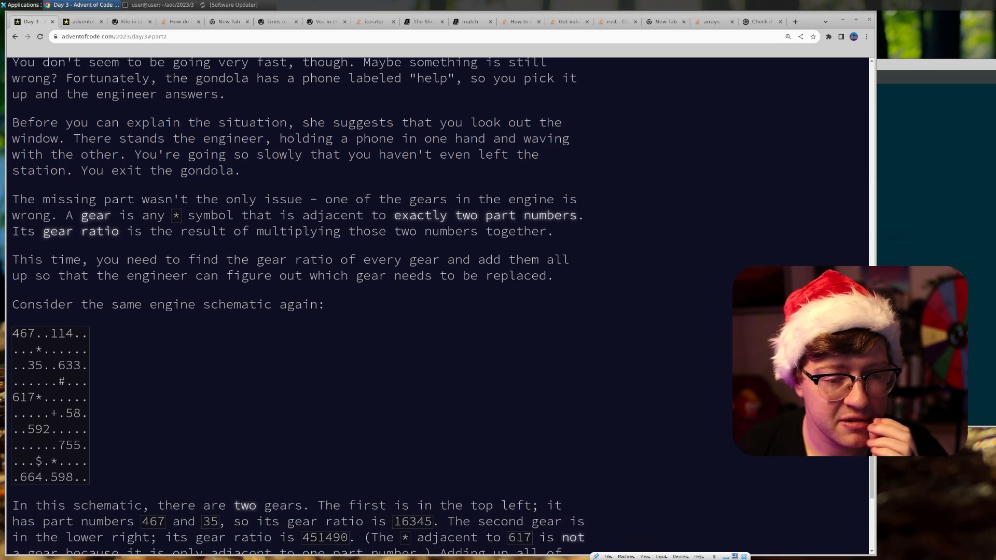
# Read the Part Two example totalling 467835 and its question, then return to main.rs
pyautogui.moveTo(325, 199); pyautogui.dragTo(575, 199)
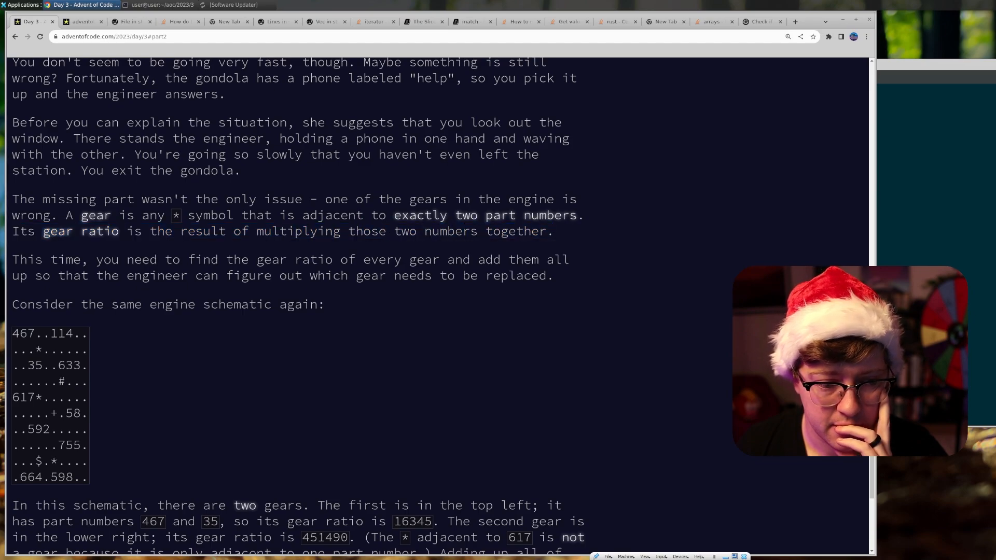
pyautogui.moveTo(13, 259); pyautogui.dragTo(262, 260)
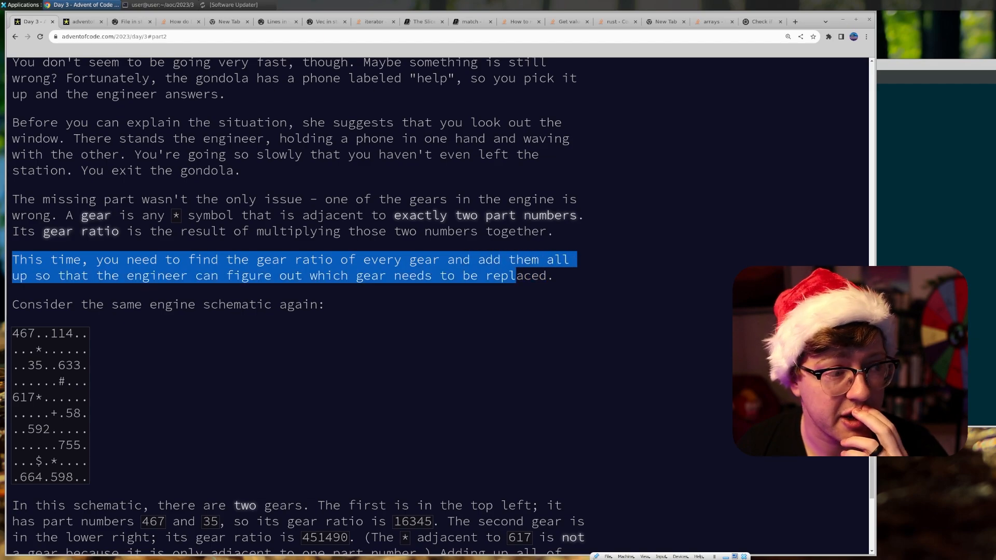
pyautogui.scroll(-3)
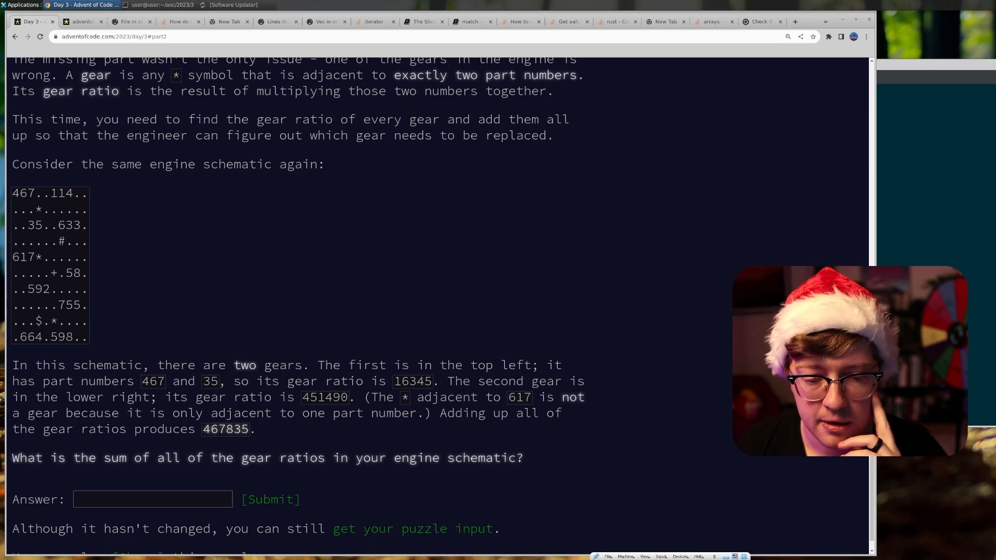
pyautogui.moveTo(142, 381); pyautogui.dragTo(216, 380)
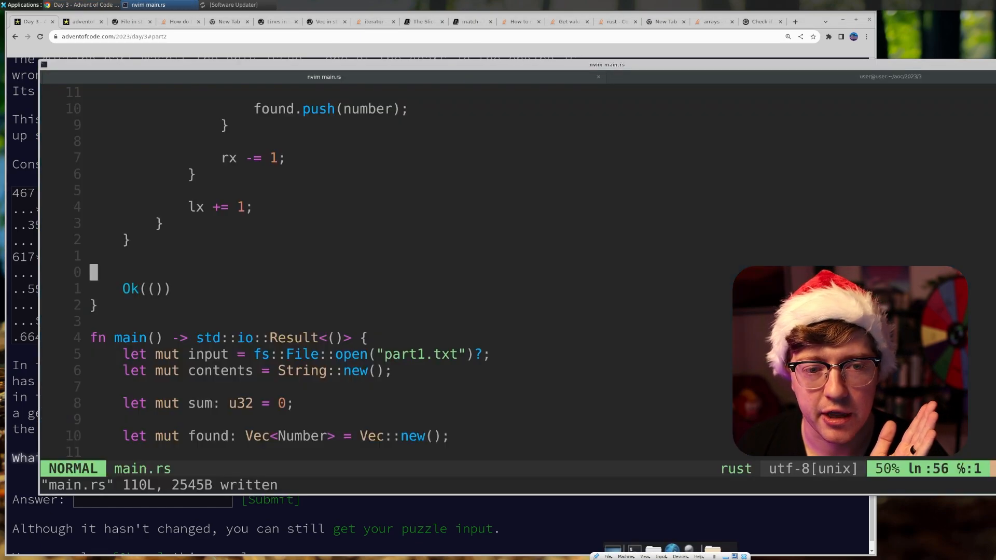
# Declare let mut foundnums: Vec<Number> = Vec::new() inside the symbol loop
pyautogui.scroll(-3)
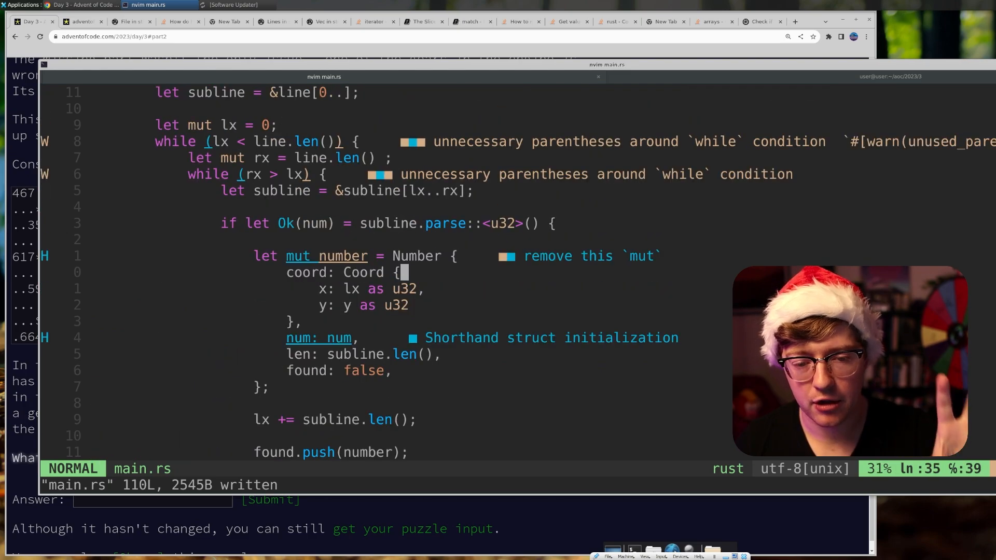
pyautogui.scroll(-3)
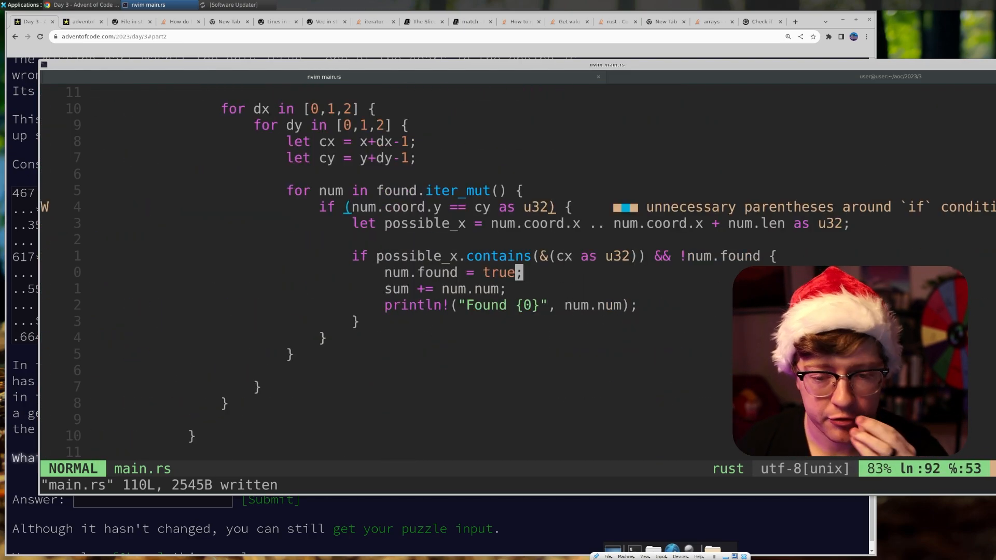
pyautogui.write('let foundnums =')
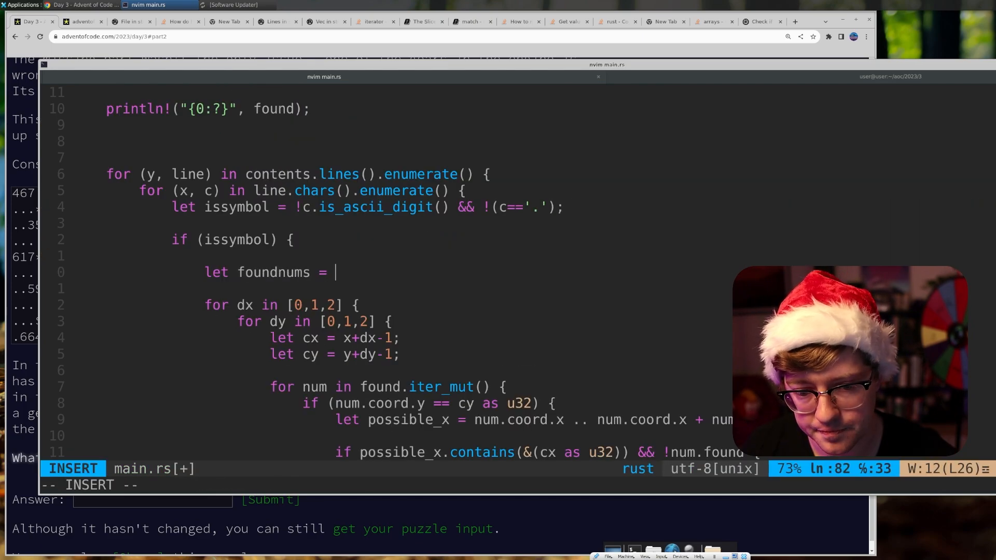
pyautogui.write(': Vec<Number>')
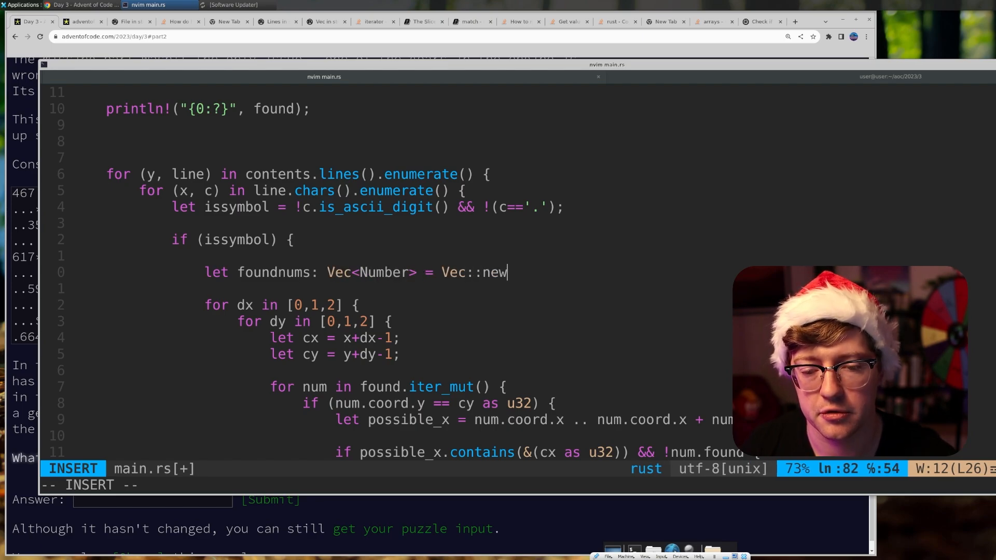
pyautogui.write('();')
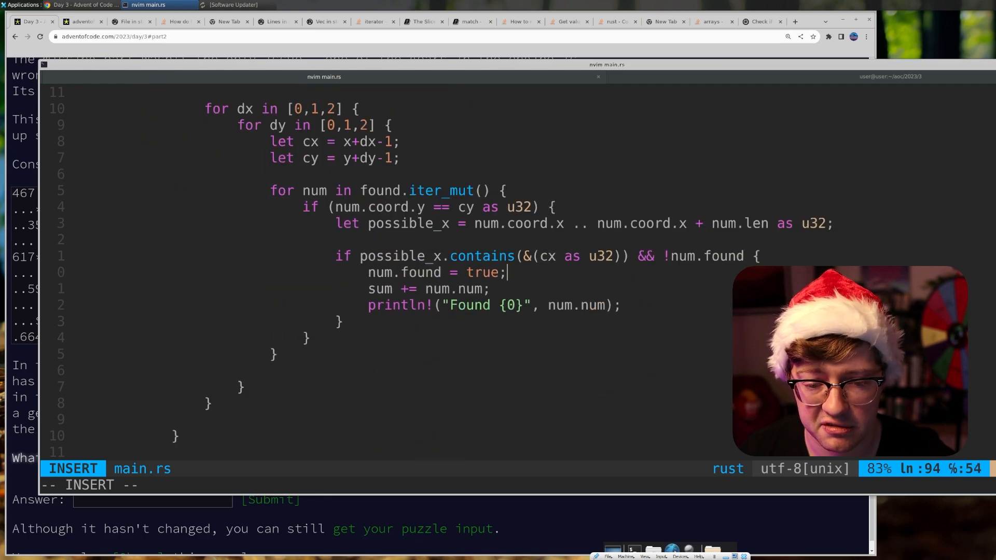
# Replace sum += num.num with foundnums.push(num.clone())
pyautogui.press('Escape')
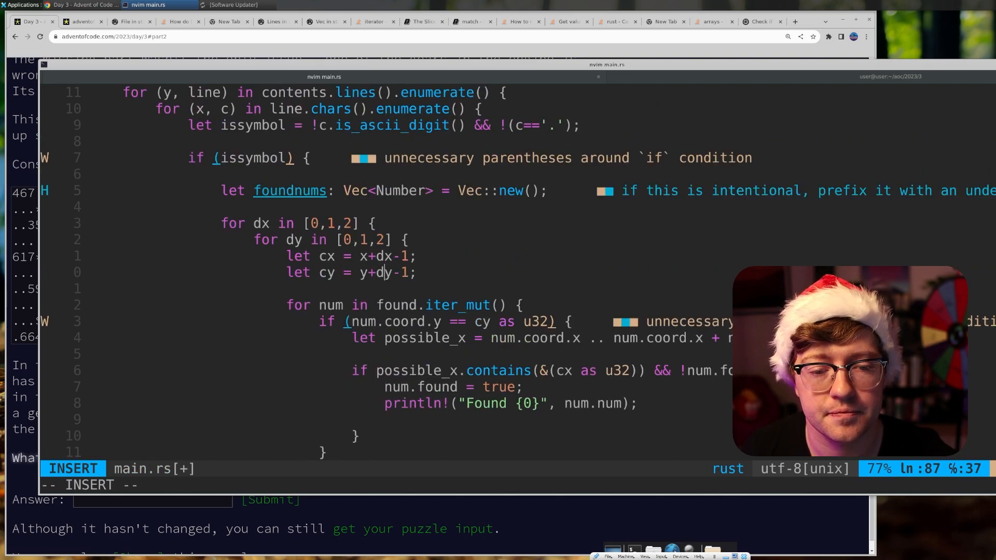
pyautogui.write('found.')
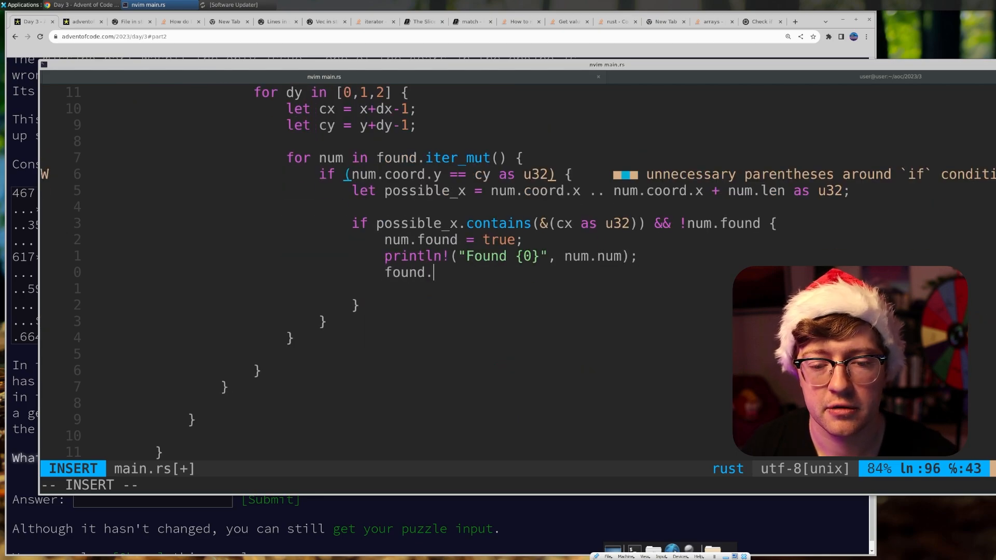
pyautogui.write('nums.push(num.clone());')
pyautogui.write('let mut foundnums: Vec<Number> = Vec::new();')
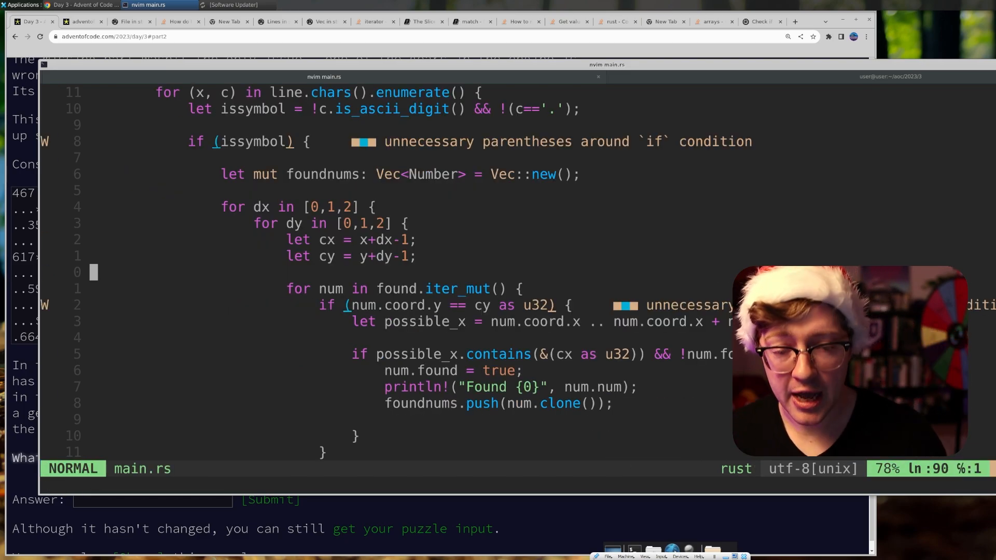
# Add an if foundnums.len() == 2 block taking first() and last() as the gear's two numbers
pyautogui.press('i')
pyautogui.write('if (l')
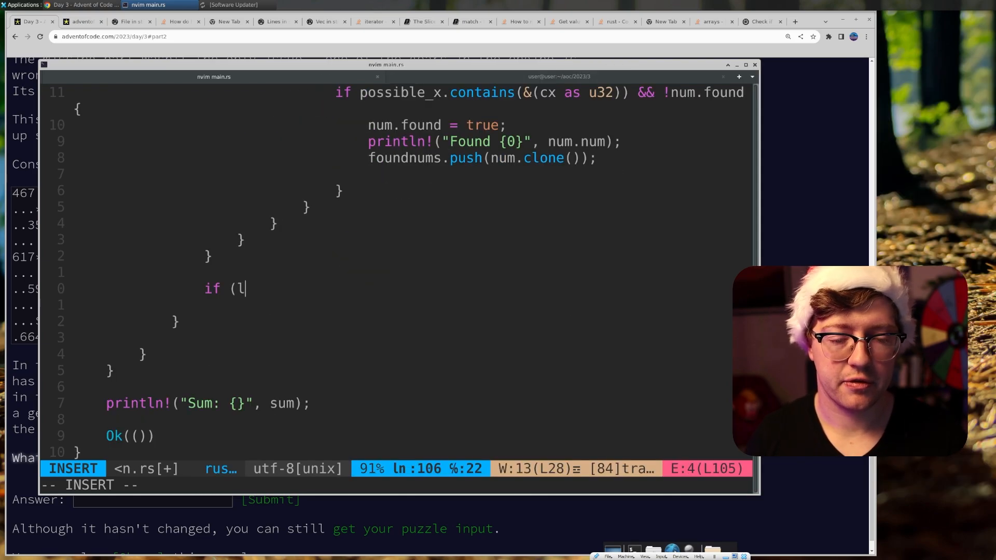
pyautogui.write('oundnums.e')
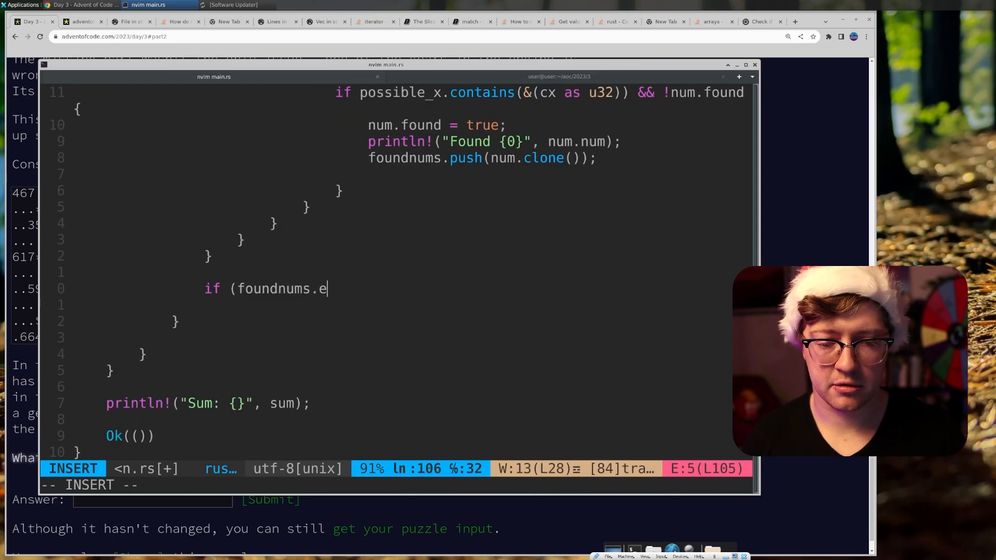
pyautogui.write('len() == 2) {')
pyautogui.write('let first = f')
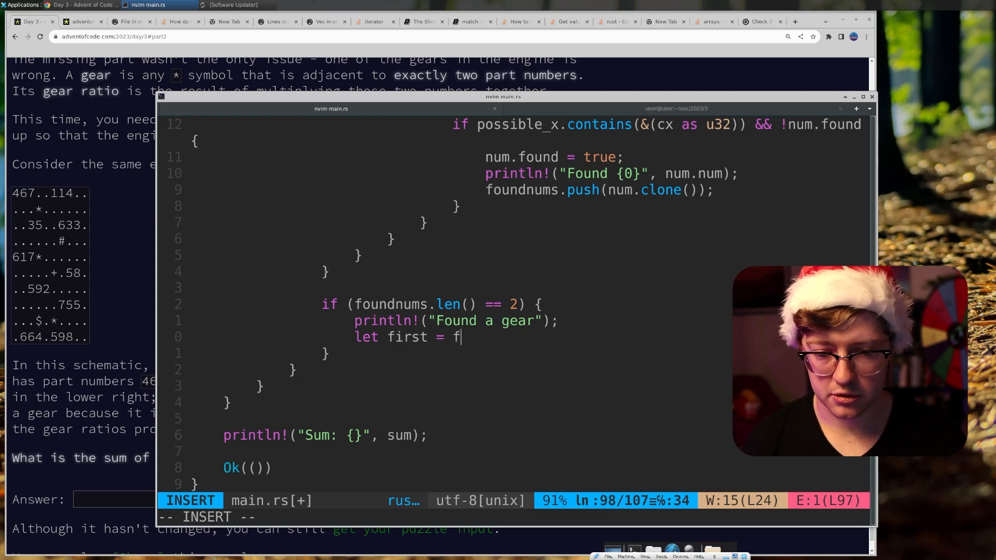
pyautogui.write('oundnums.first();')
pyautogui.write('let')
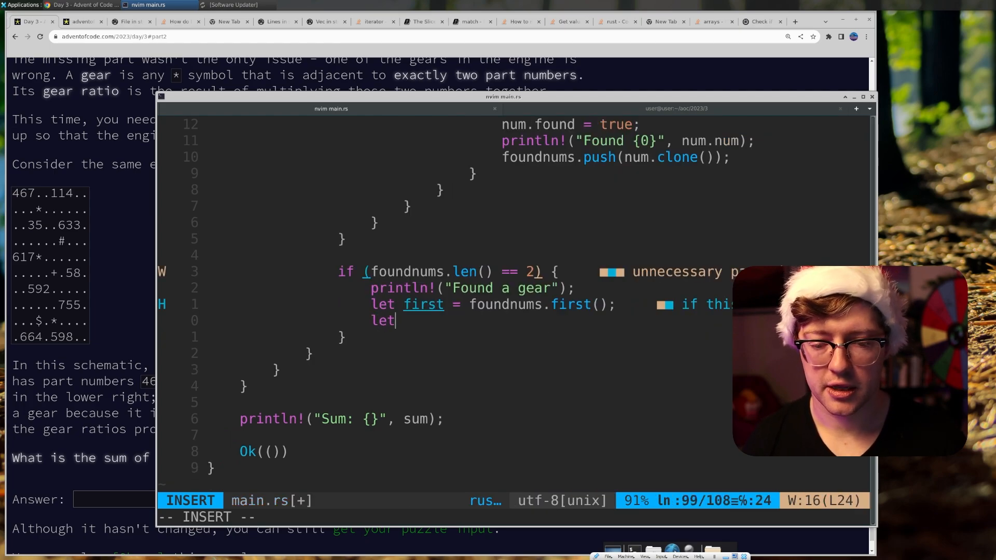
pyautogui.write('second = founds.')
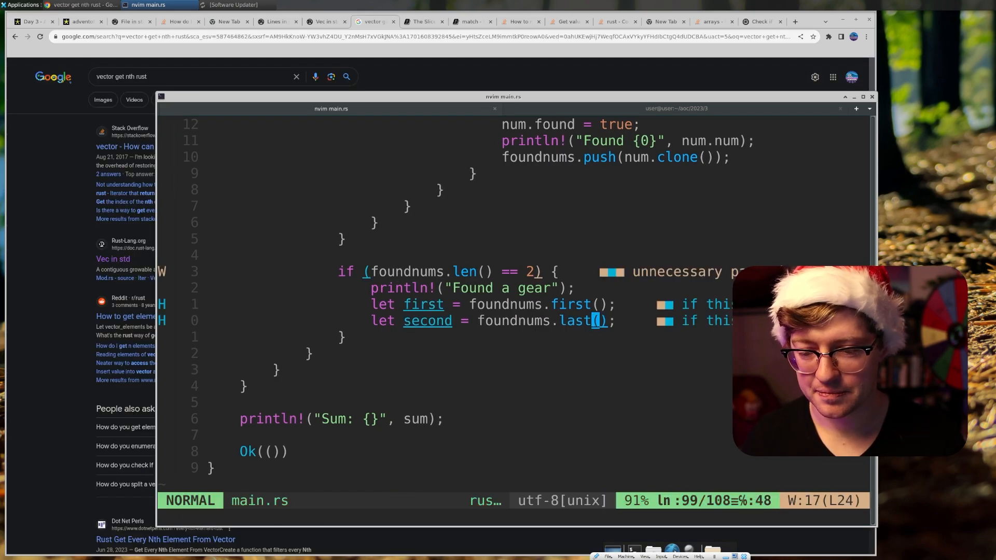
# Compute ratio = first.num * second.num to add to the sum, giving the example total 467835
pyautogui.press('o')
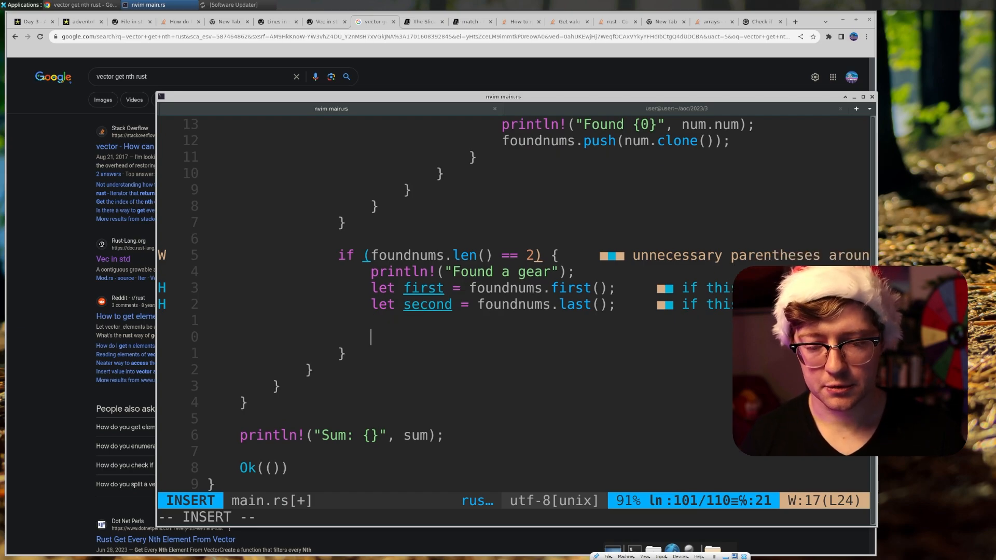
pyautogui.write('let ratio = f')
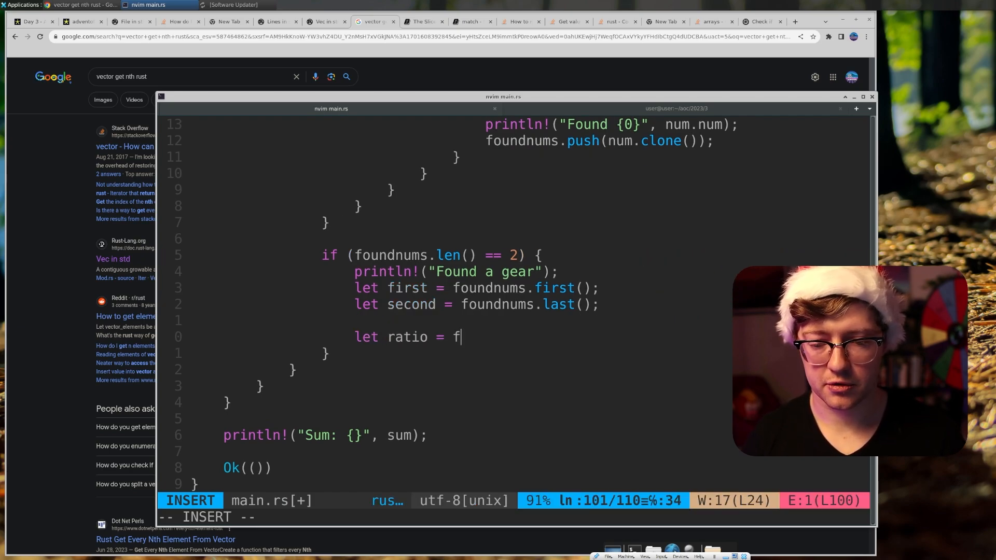
pyautogui.write('irst.num')
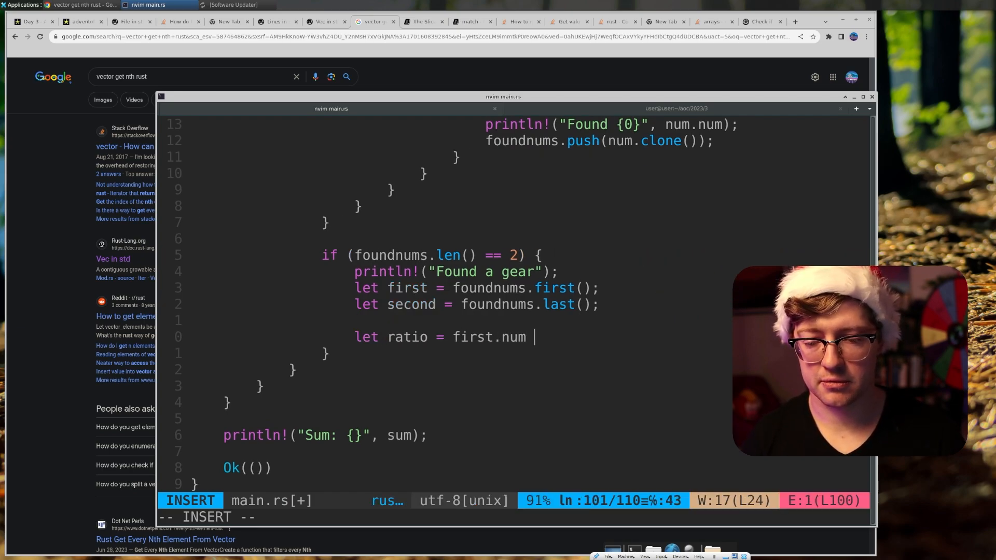
pyautogui.write('* second.num')
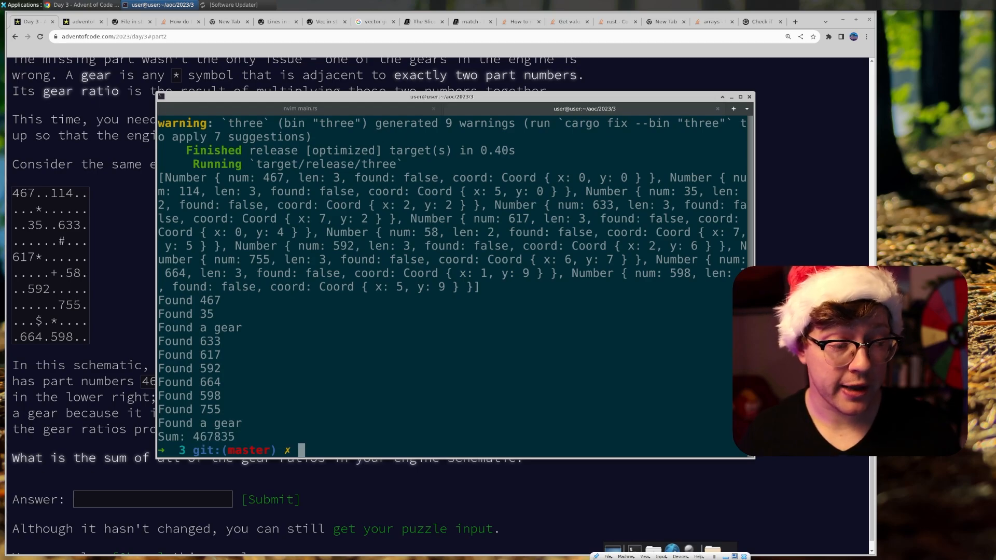
# Run main.rs on the real input and submit the gear-ratio sum 72246648 for Part Two
pyautogui.write('vim main.rs')
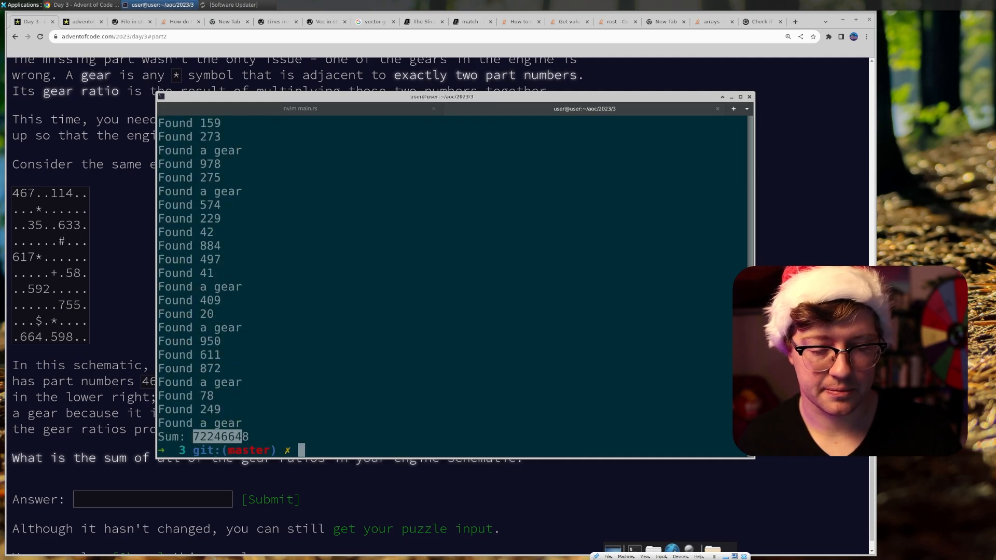
pyautogui.click(269, 499)
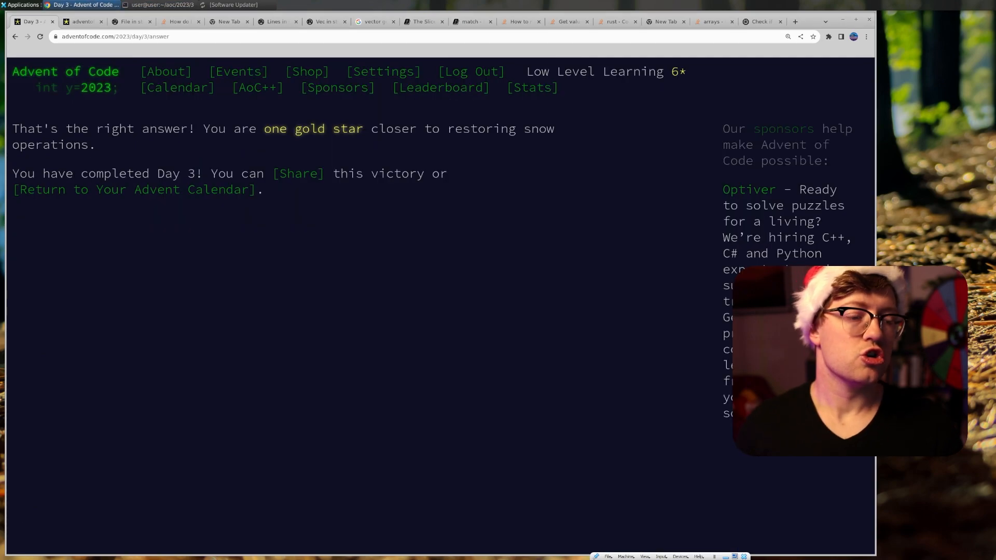